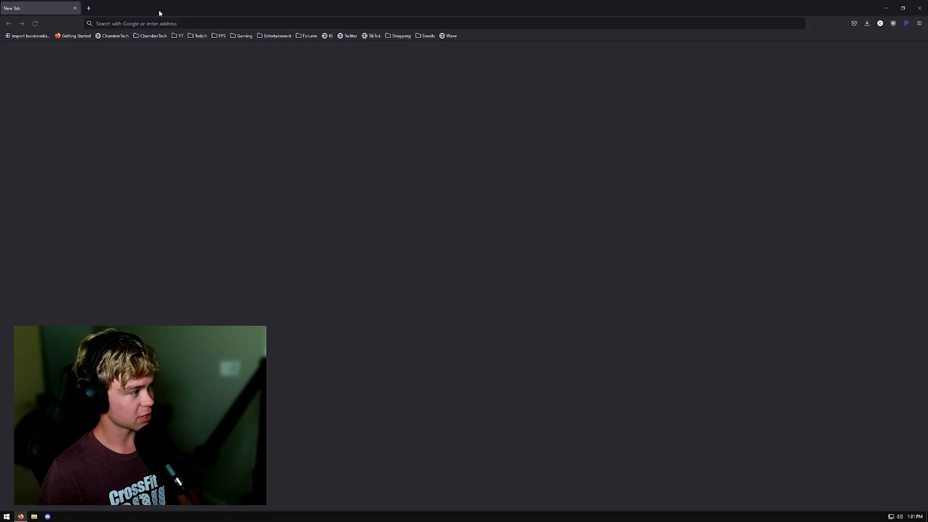
Step: Search NVIDIA's drivers for GeForce RTX 3080 Ti, Windows 10 64-bit, DCH, Recommended/Certified
{"action": "type", "text": "nvidia.com/download/index.aspx"}
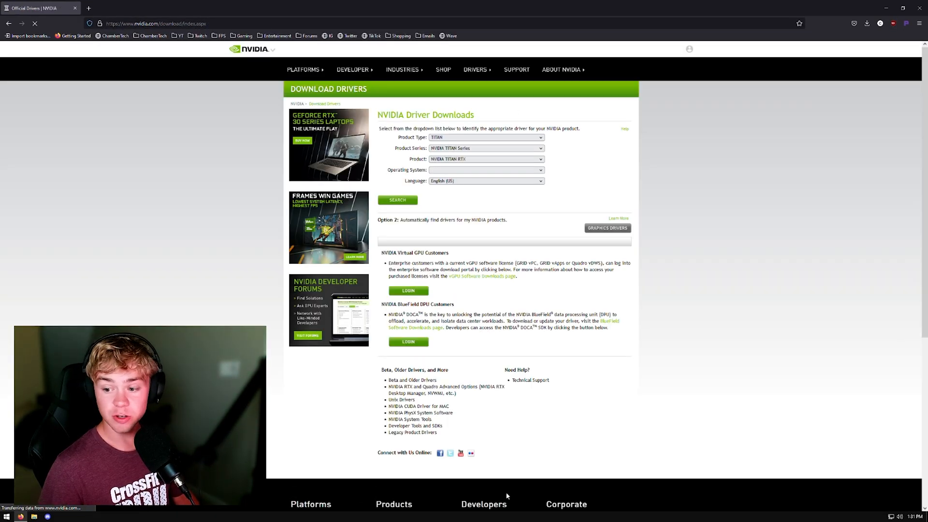
{"action": "left_click", "coordinate": [485, 170]}
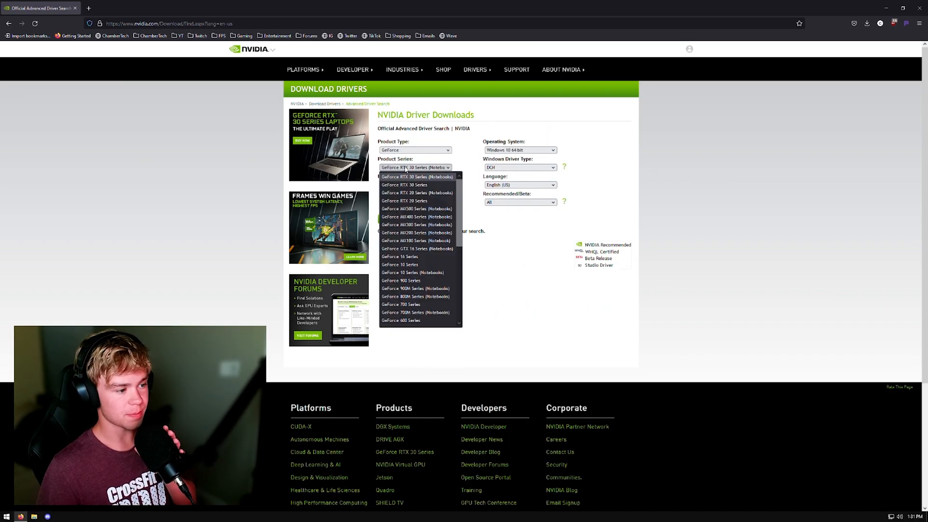
{"action": "left_click", "coordinate": [404, 184]}
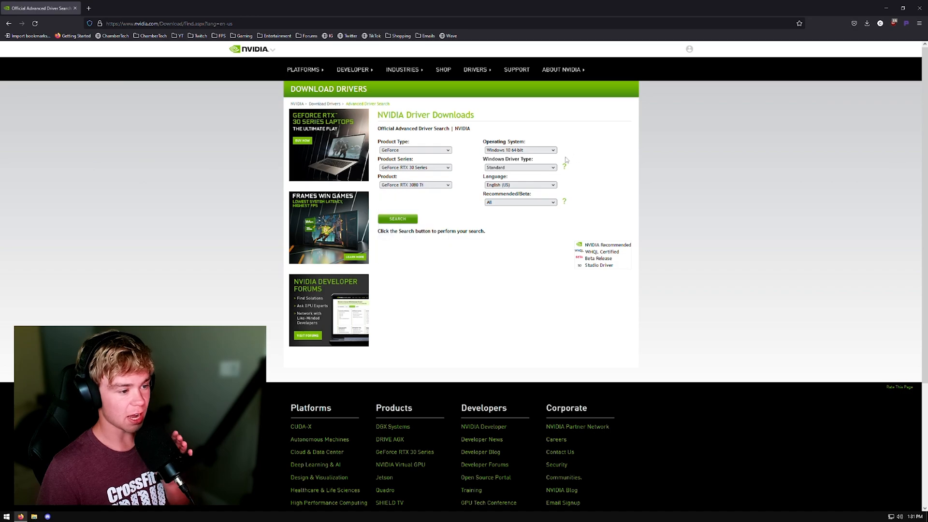
{"action": "left_click", "coordinate": [519, 167]}
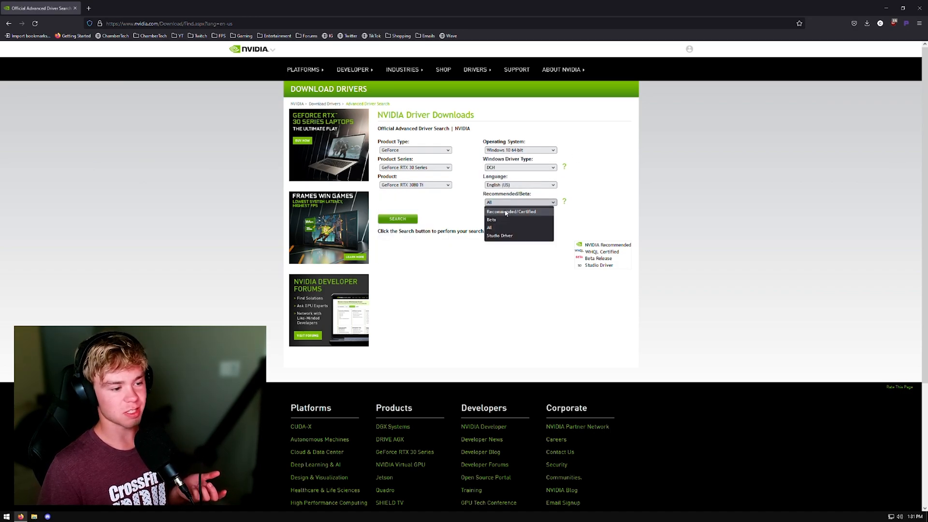
{"action": "left_click", "coordinate": [511, 211]}
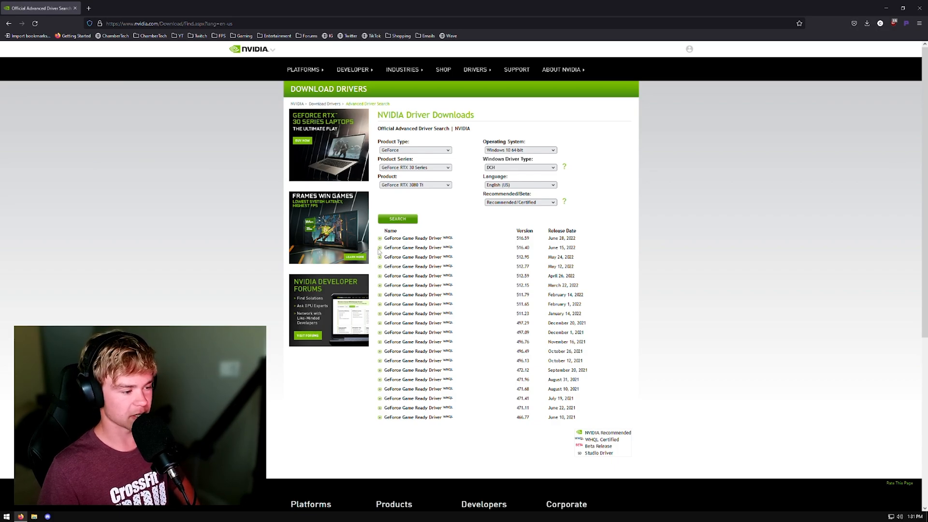
{"action": "left_click", "coordinate": [379, 248]}
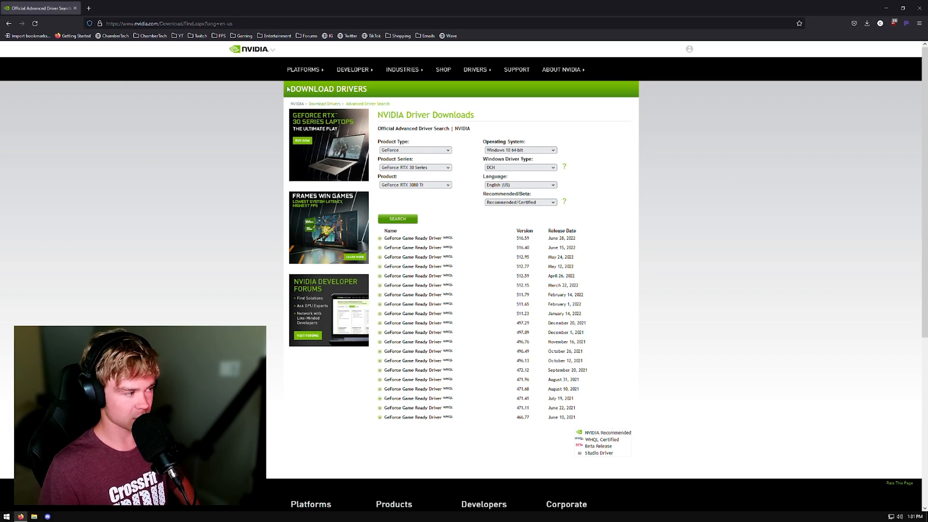
{"action": "left_click", "coordinate": [198, 24]}
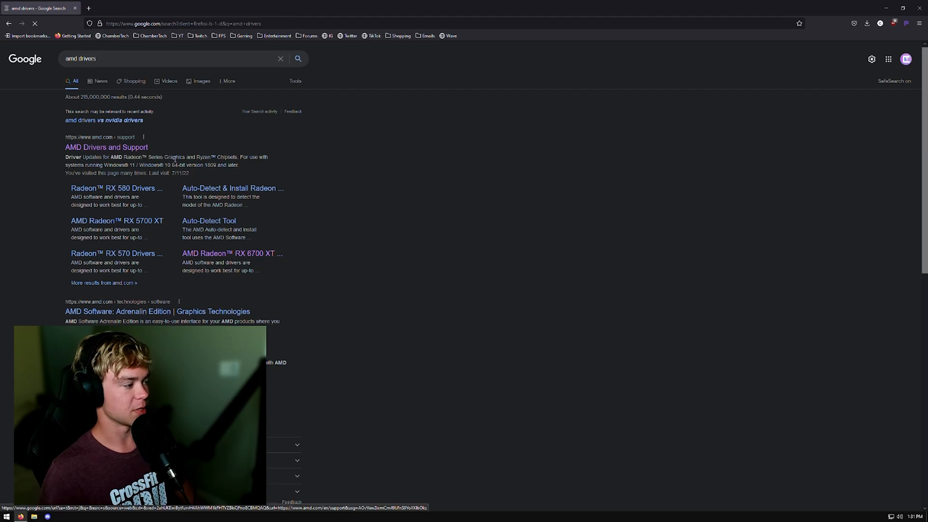
Step: Open AMD's RX 6900 XT support page and read the Adrenalin 22.6.1 release notes
{"action": "left_click", "coordinate": [106, 147]}
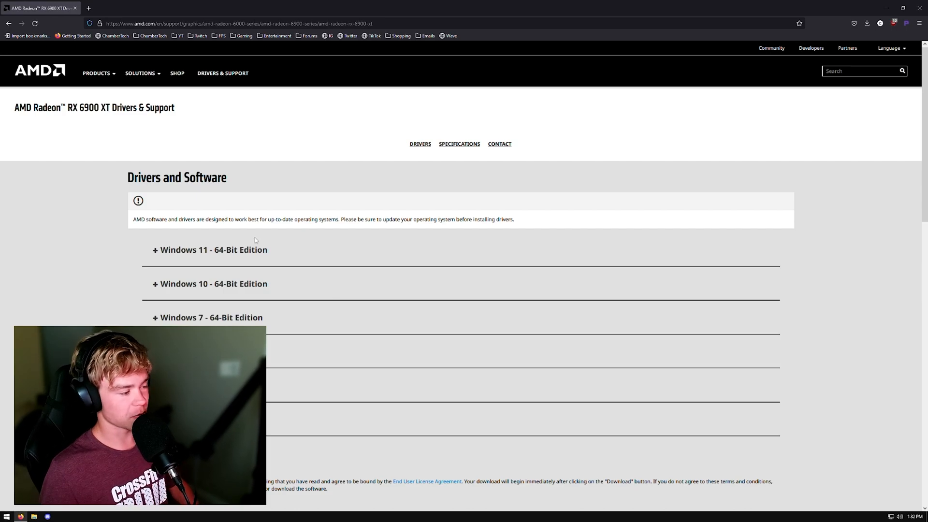
{"action": "left_click", "coordinate": [211, 284]}
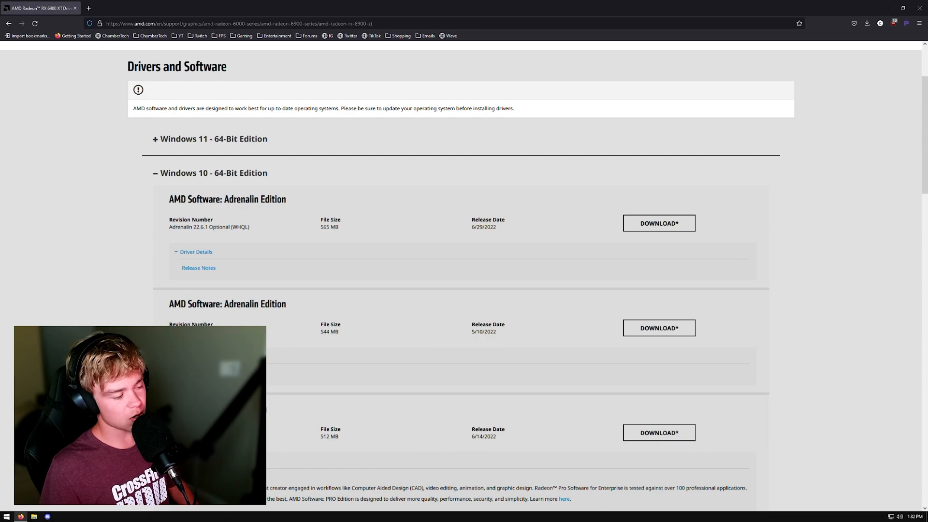
{"action": "left_click", "coordinate": [198, 267]}
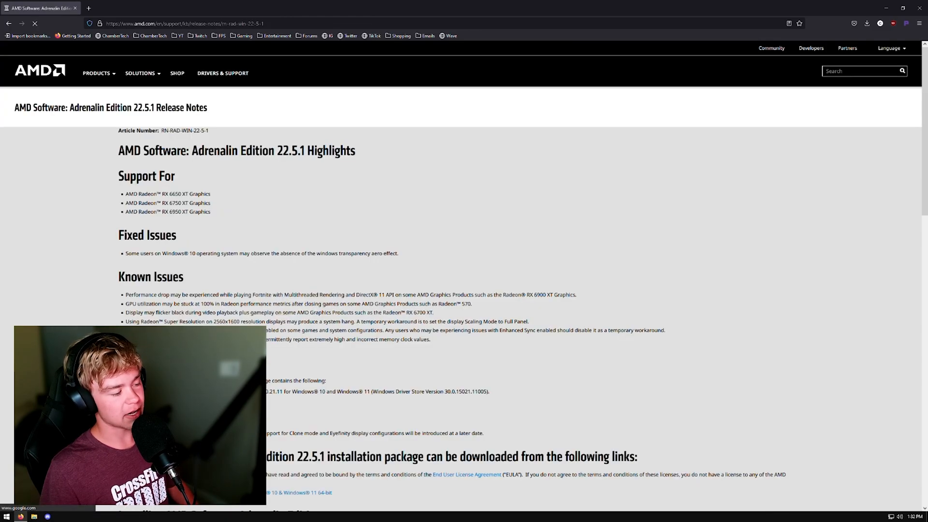
{"action": "left_click_drag", "start_coordinate": [124, 295], "coordinate": [312, 295]}
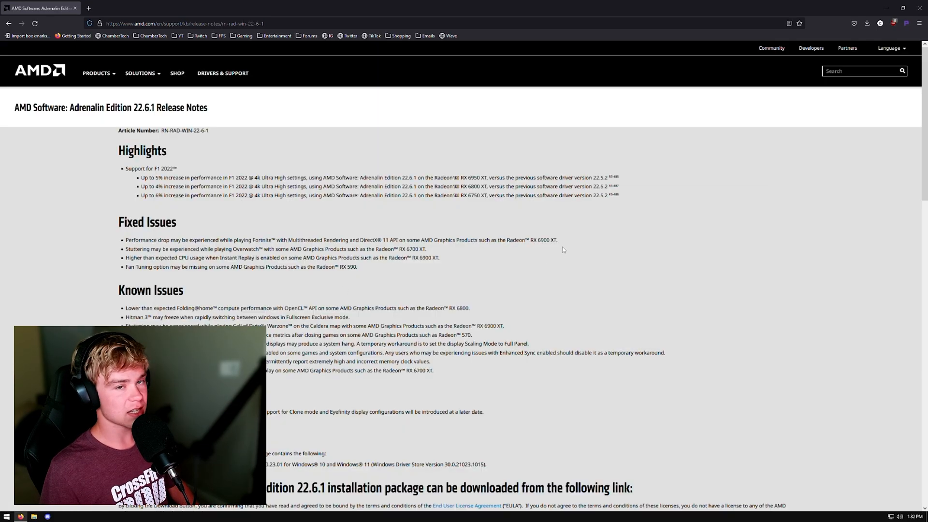
{"action": "mouse_move", "coordinate": [553, 273]}
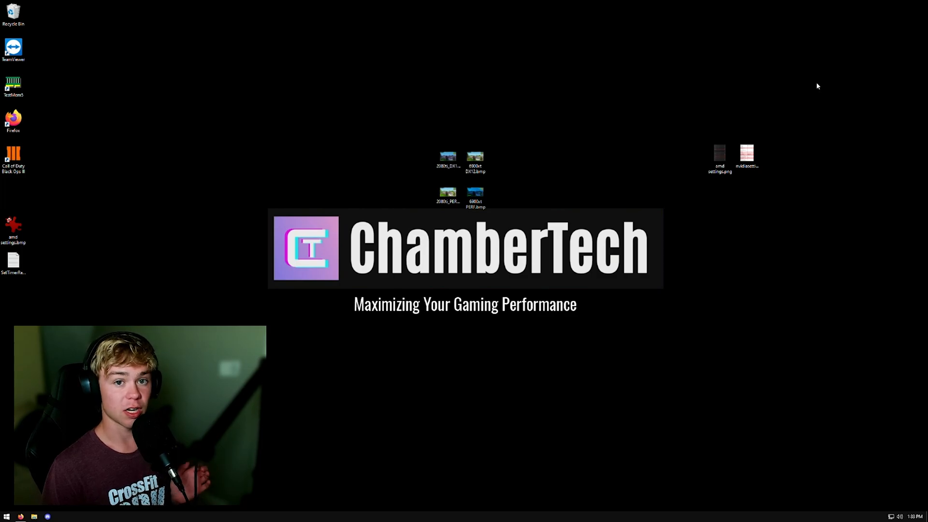
Step: View nvidiasettings.png in IrfanView maximized and zoomed in
{"action": "double_click", "coordinate": [746, 155]}
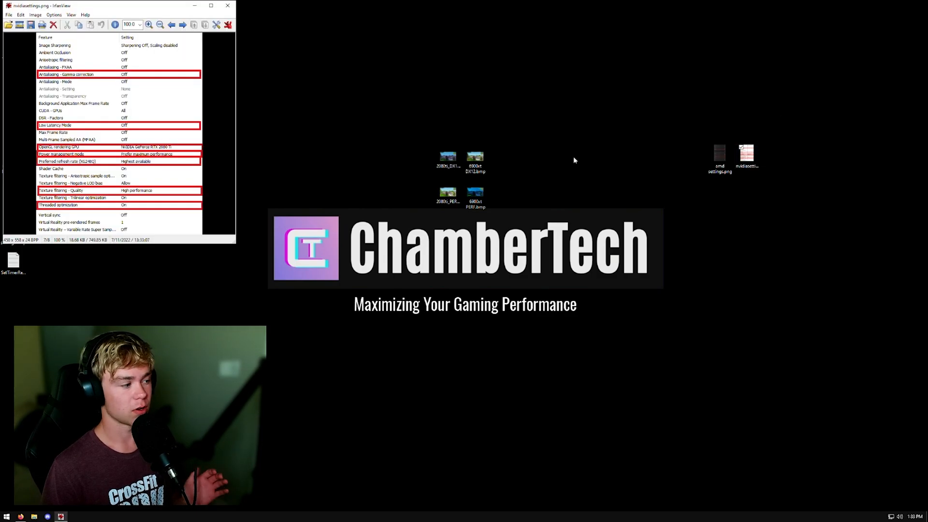
{"action": "left_click_drag", "start_coordinate": [119, 5], "coordinate": [521, 52]}
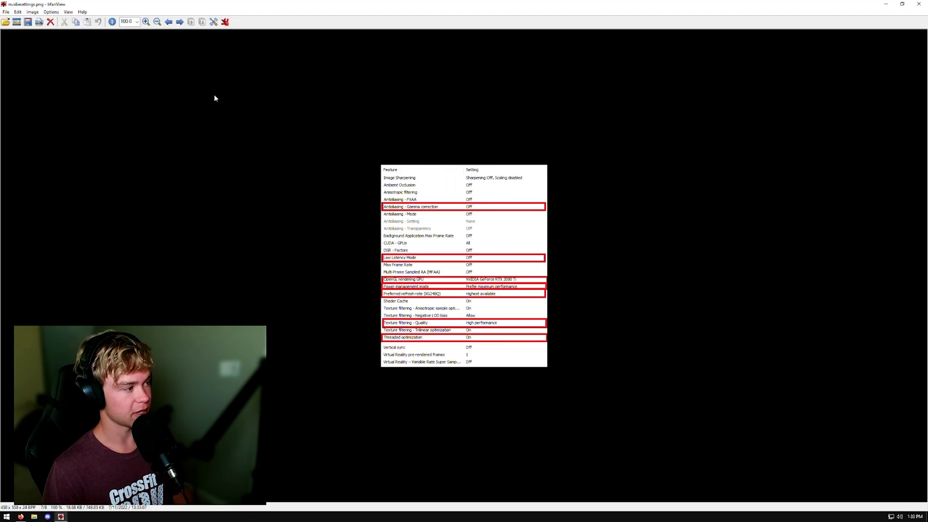
{"action": "left_click", "coordinate": [146, 22]}
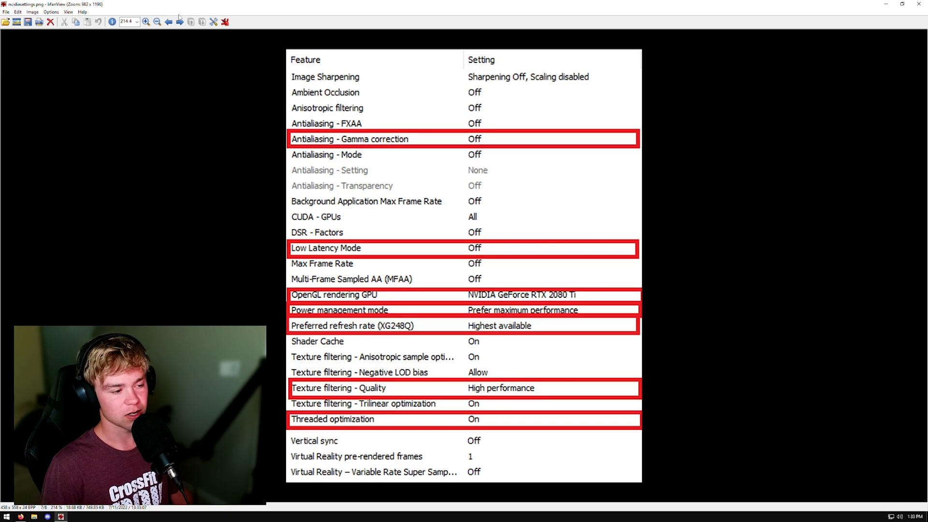
{"action": "mouse_move", "coordinate": [558, 166]}
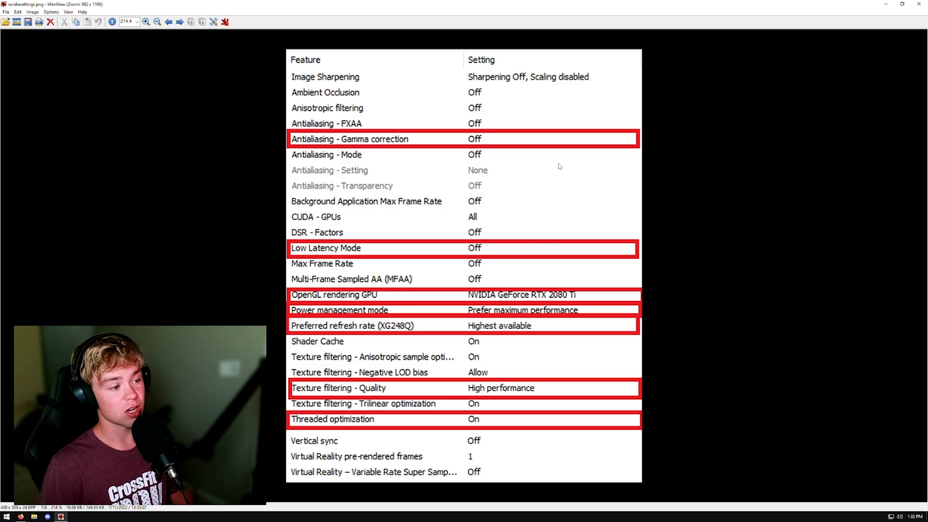
{"action": "mouse_move", "coordinate": [526, 159]}
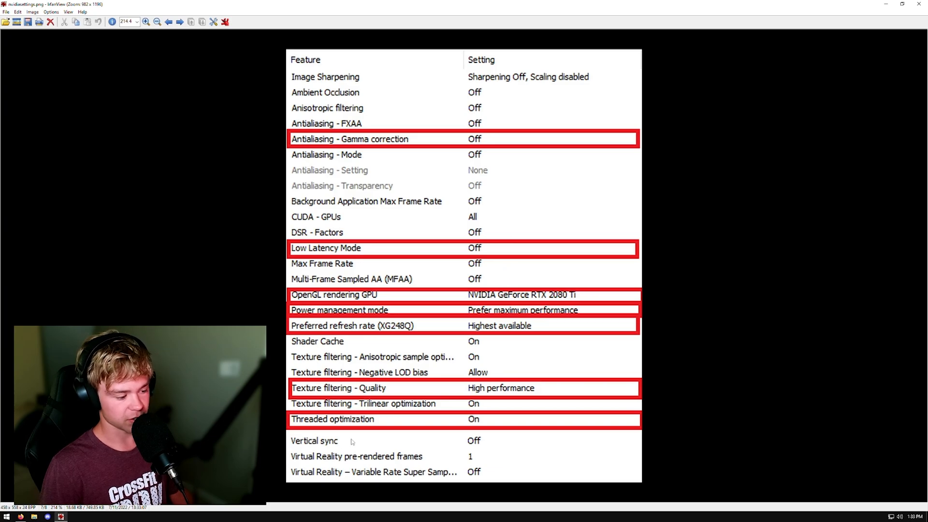
{"action": "mouse_move", "coordinate": [519, 400]}
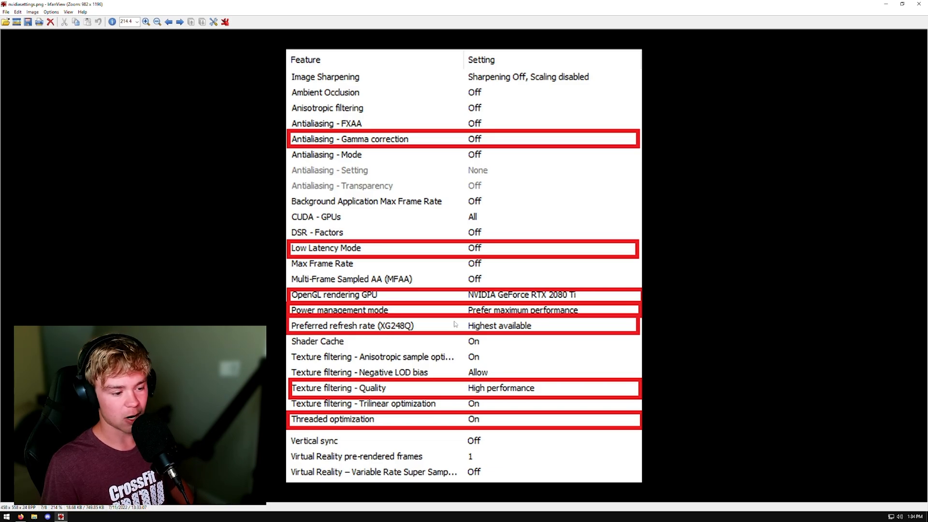
{"action": "mouse_move", "coordinate": [578, 314]}
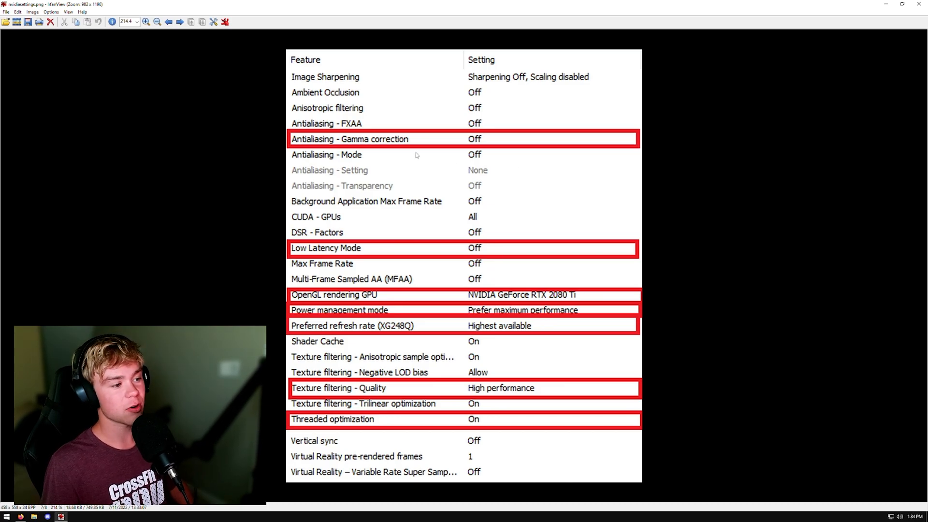
{"action": "mouse_move", "coordinate": [495, 150]}
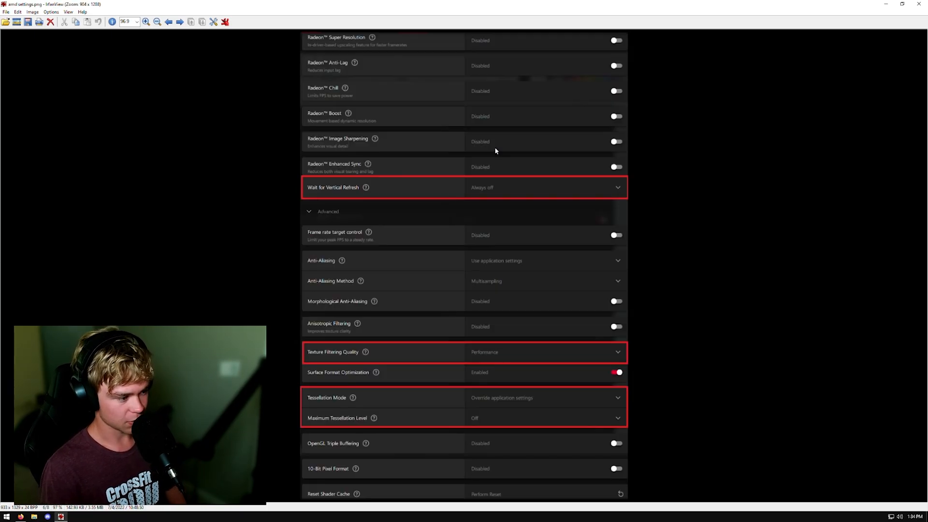
{"action": "mouse_move", "coordinate": [693, 227]}
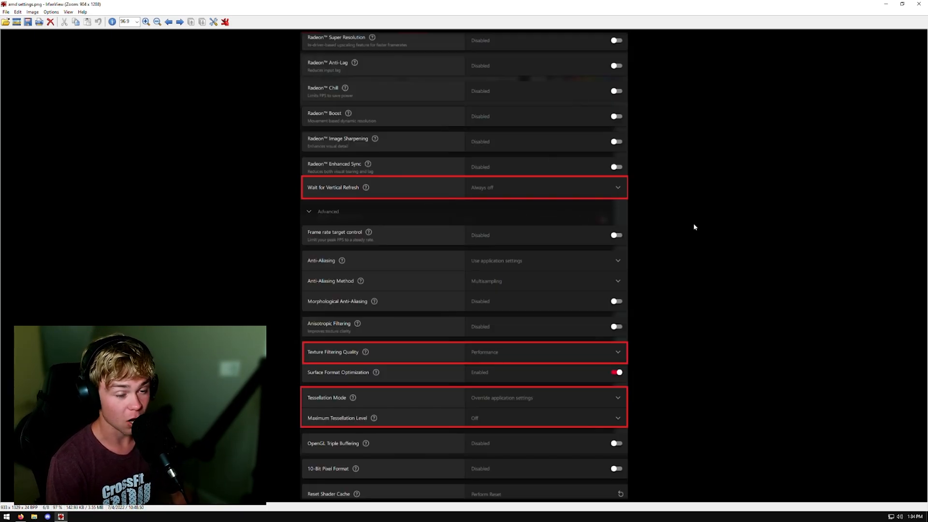
{"action": "mouse_move", "coordinate": [448, 203]}
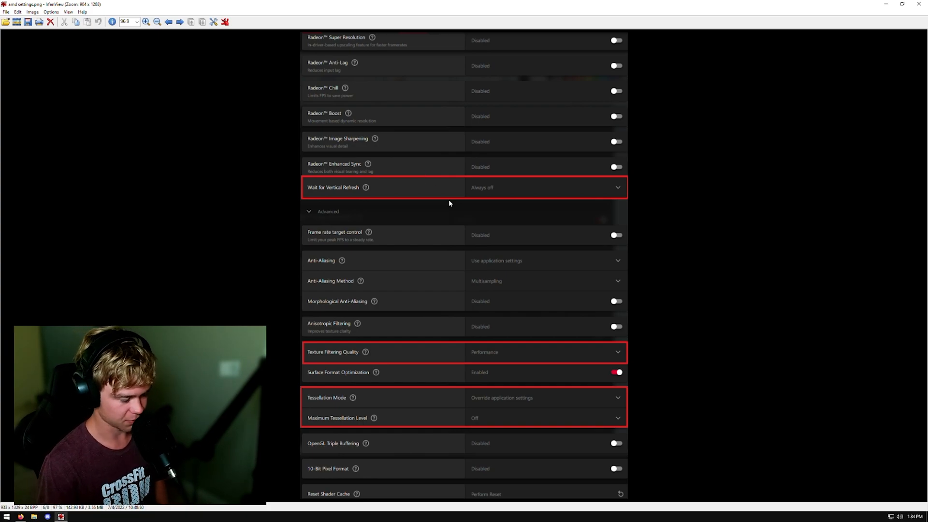
{"action": "mouse_move", "coordinate": [466, 385]}
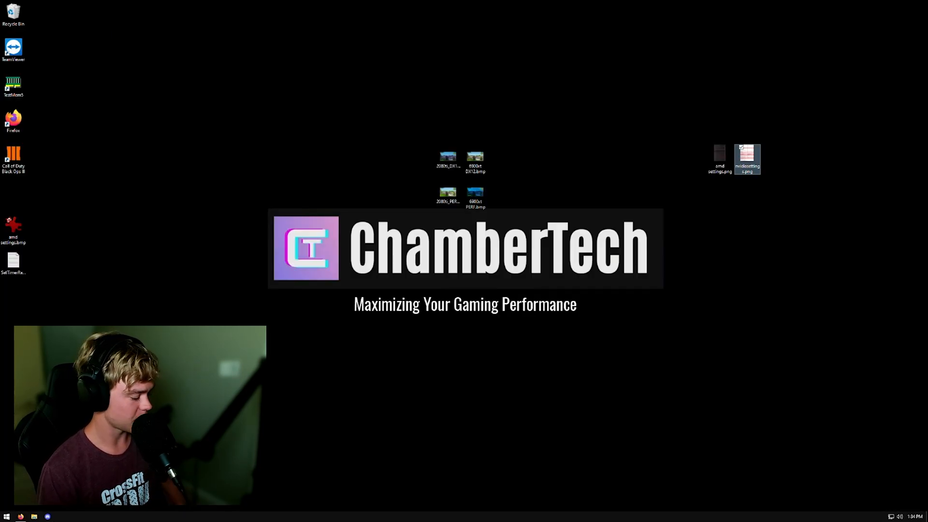
Step: Confirm Hardware-accelerated GPU scheduling is On in the display settings
{"action": "left_click", "coordinate": [61, 517]}
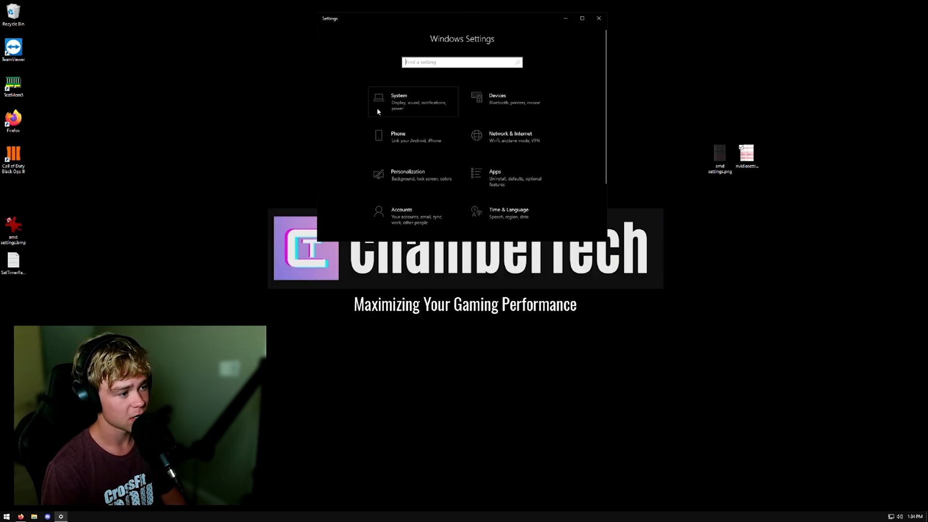
{"action": "left_click", "coordinate": [398, 101]}
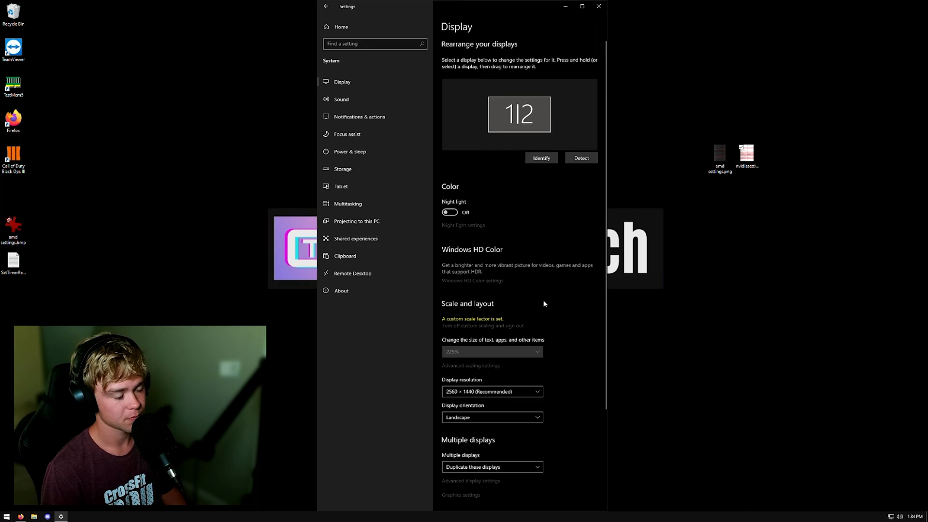
{"action": "scroll", "scroll_direction": "down", "scroll_amount": 3}
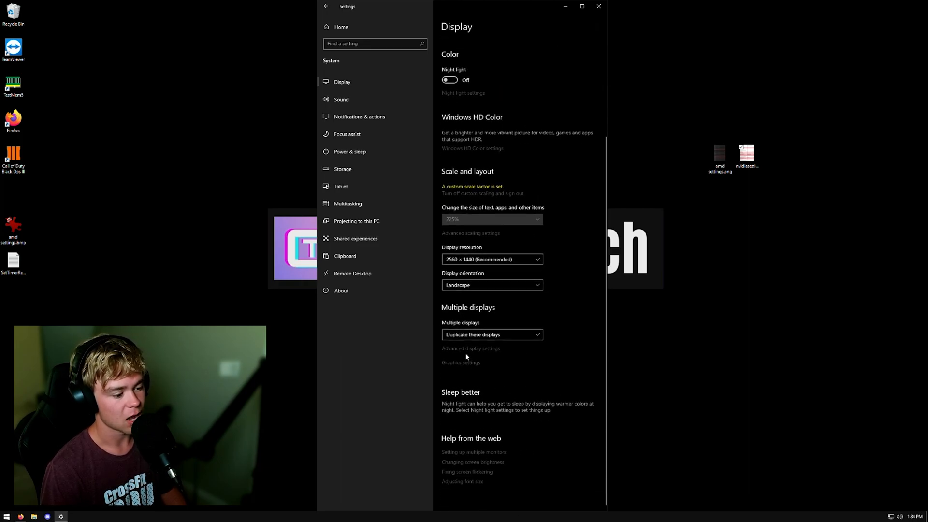
{"action": "left_click", "coordinate": [470, 348]}
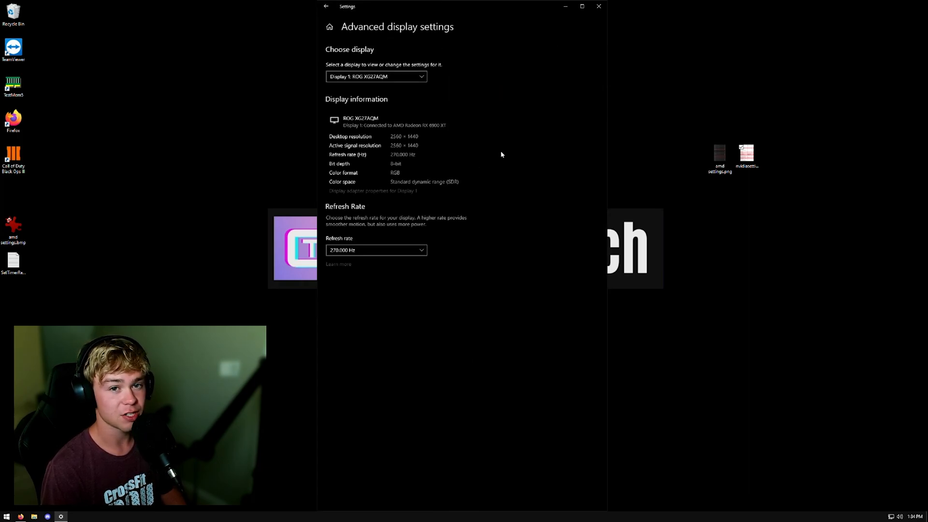
{"action": "scroll", "scroll_direction": "down", "scroll_amount": 3}
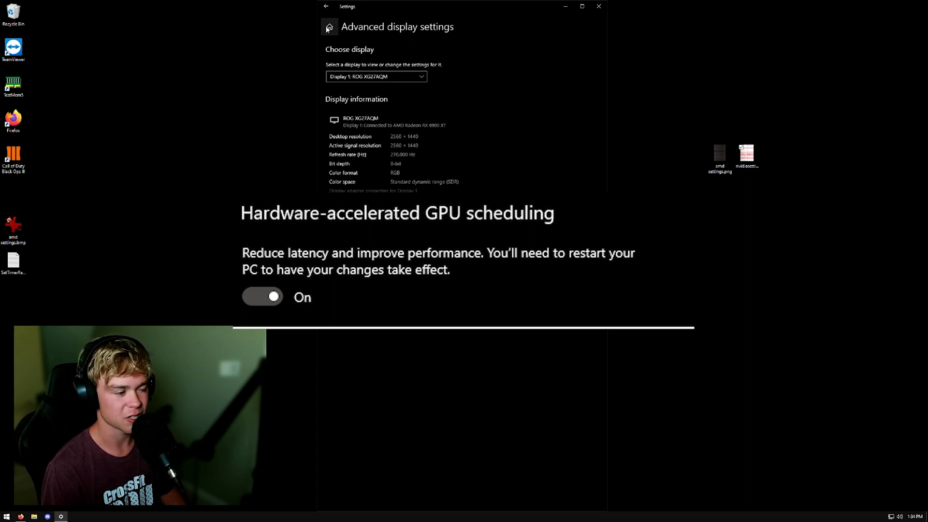
{"action": "left_click", "coordinate": [325, 6]}
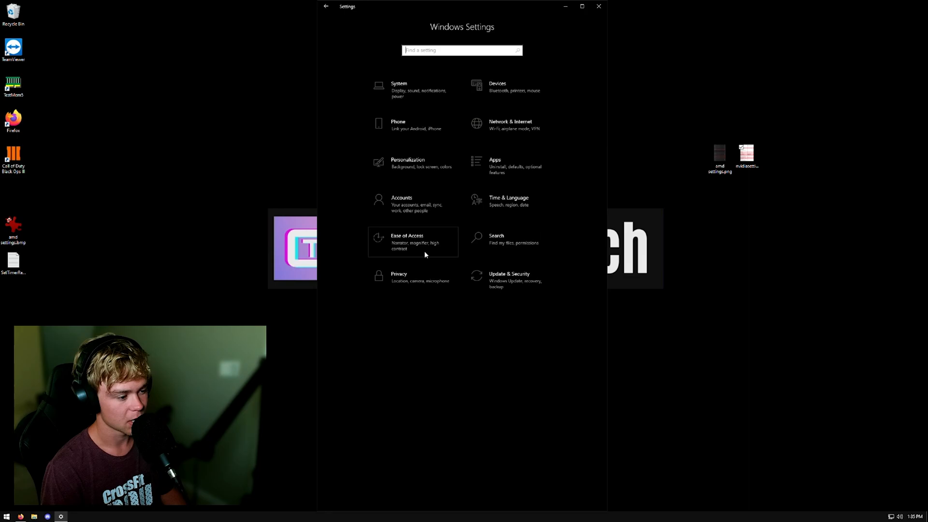
Step: Turn background apps off in Privacy, then go to Personalization > Background
{"action": "left_click", "coordinate": [399, 277]}
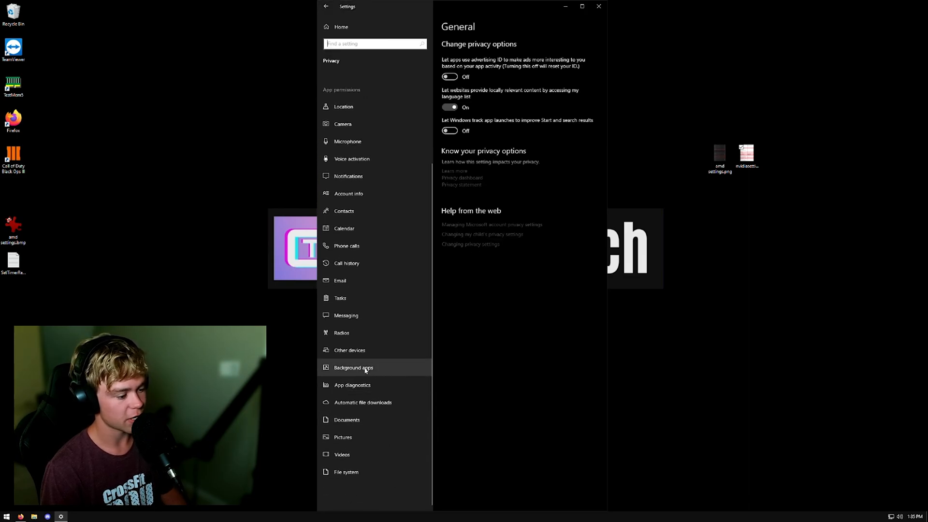
{"action": "left_click", "coordinate": [353, 367]}
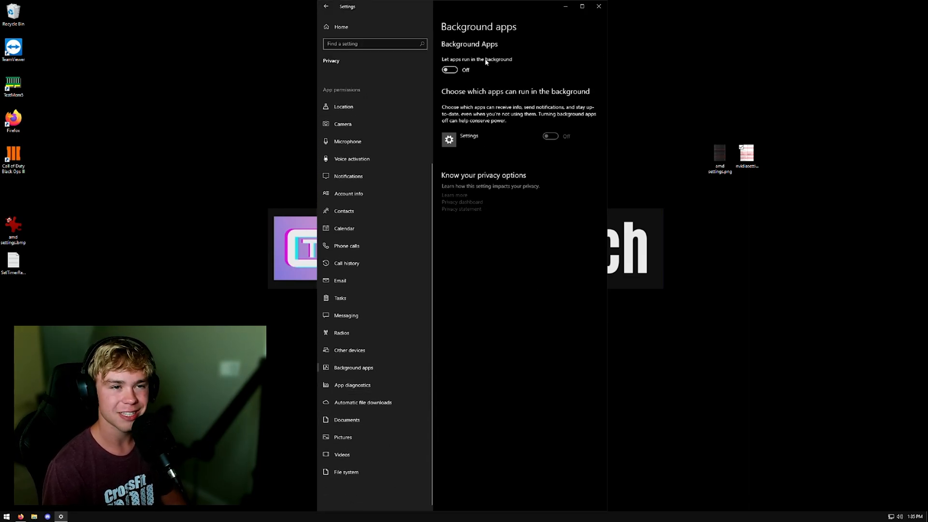
{"action": "left_click", "coordinate": [324, 6]}
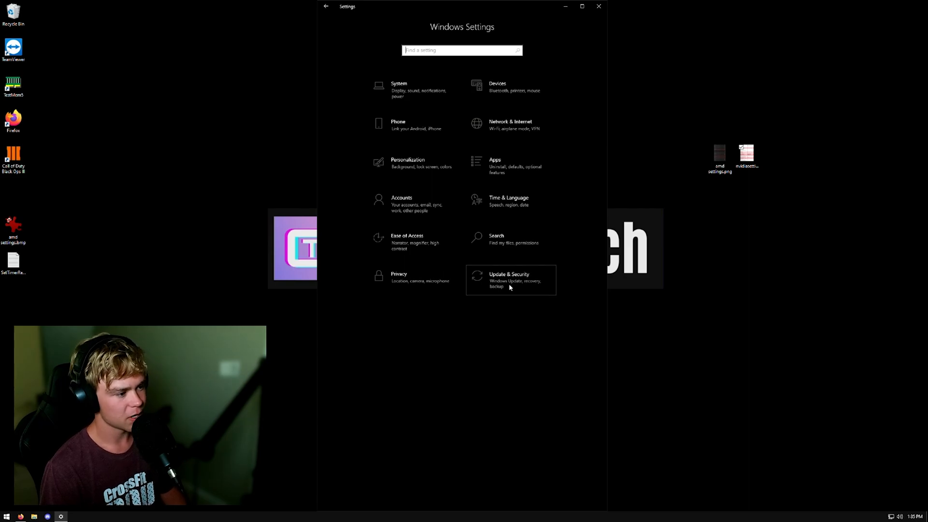
{"action": "left_click", "coordinate": [509, 279]}
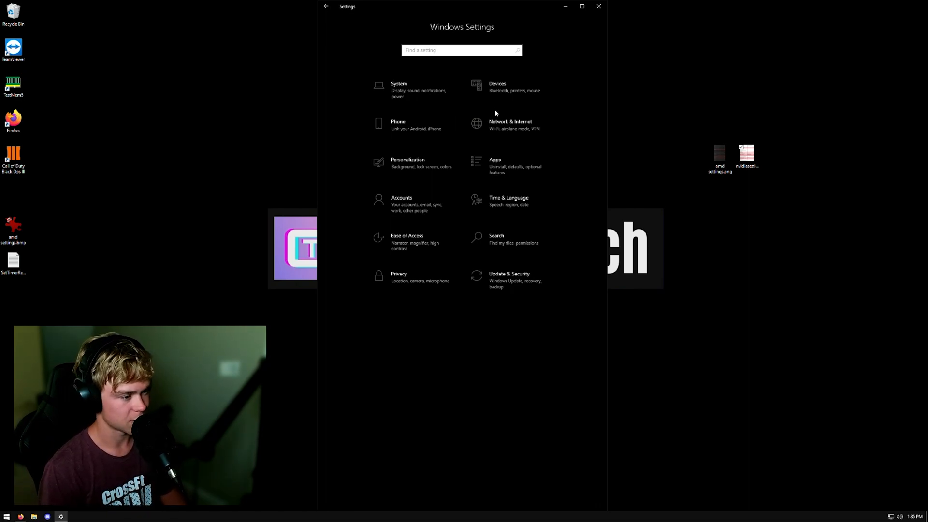
{"action": "left_click", "coordinate": [407, 163]}
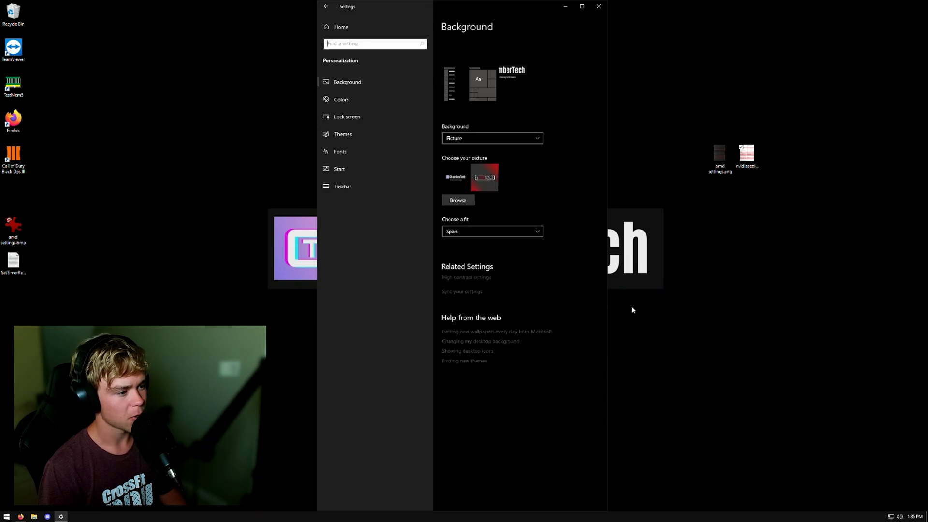
{"action": "left_click", "coordinate": [342, 98]}
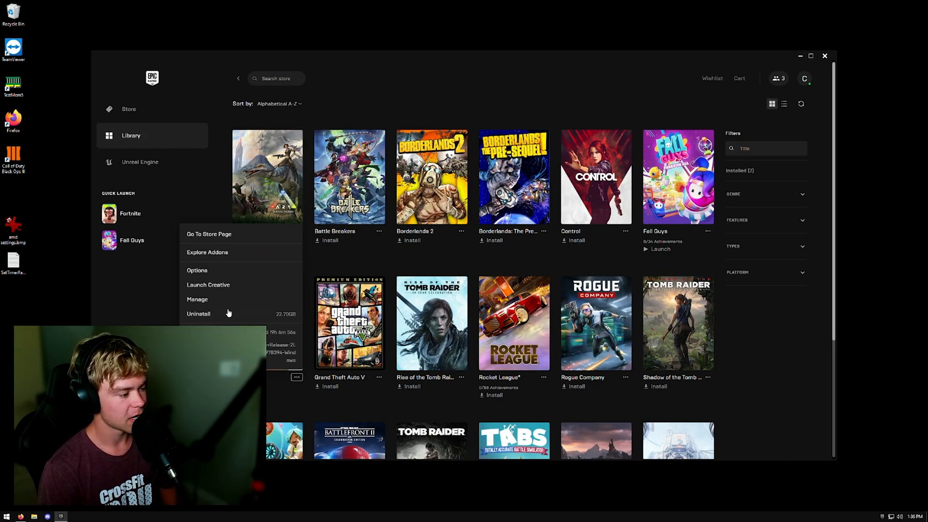
Step: Review the launcher's Manage Games settings and toggle Fortnite's Auto update off
{"action": "left_click", "coordinate": [197, 270]}
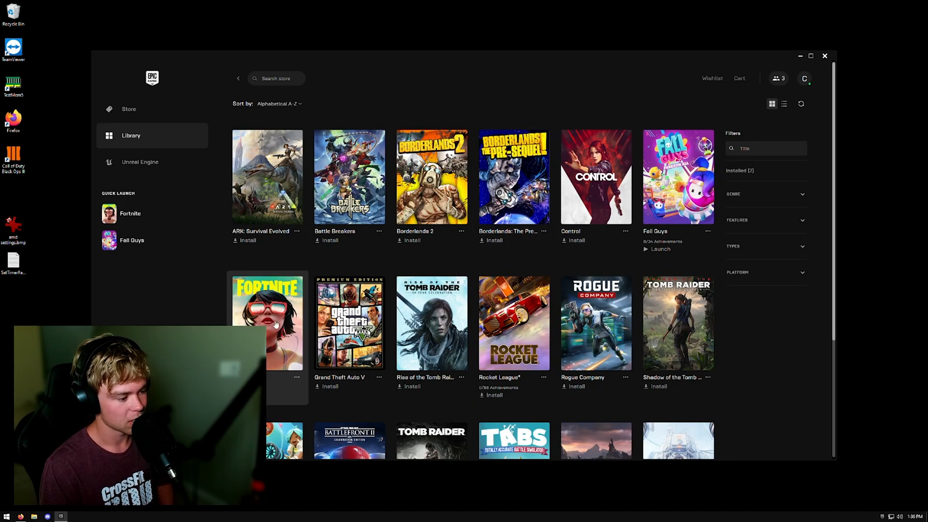
{"action": "left_click", "coordinate": [296, 377]}
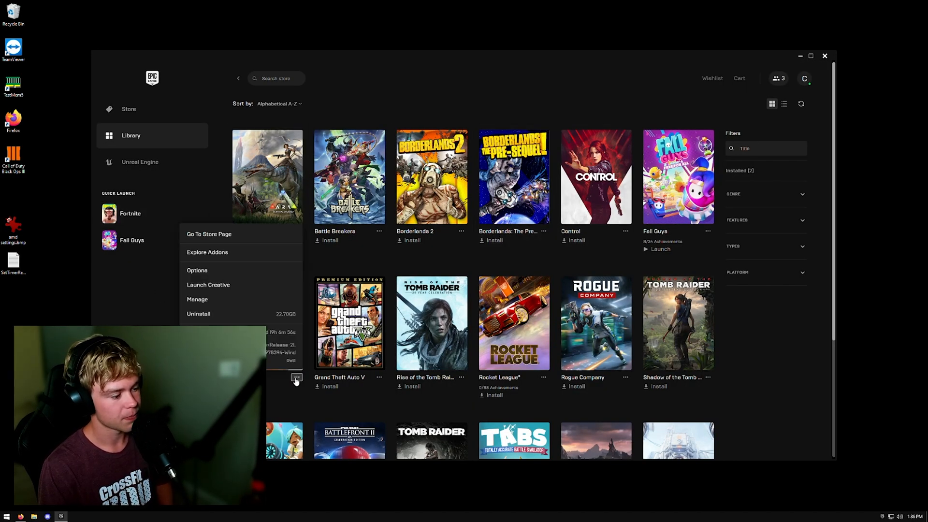
{"action": "left_click", "coordinate": [197, 269]}
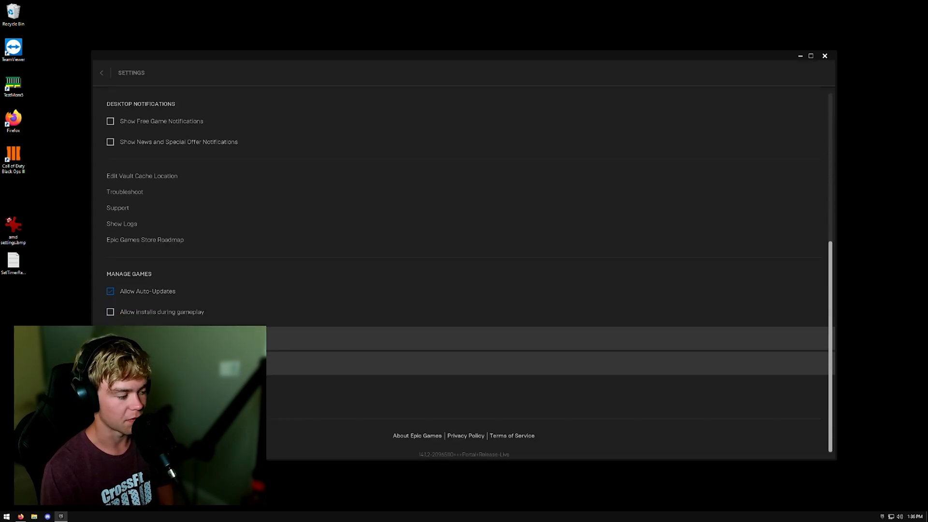
{"action": "left_click", "coordinate": [101, 72]}
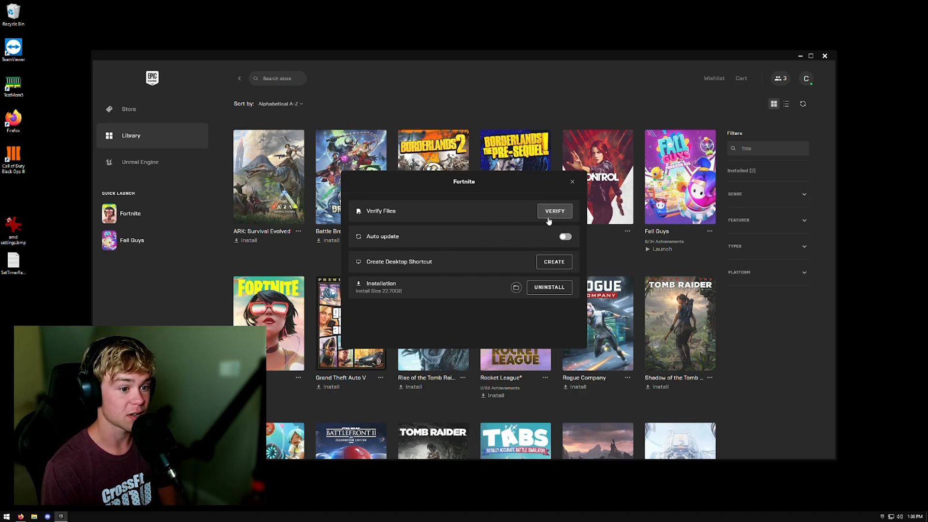
{"action": "left_click", "coordinate": [572, 181]}
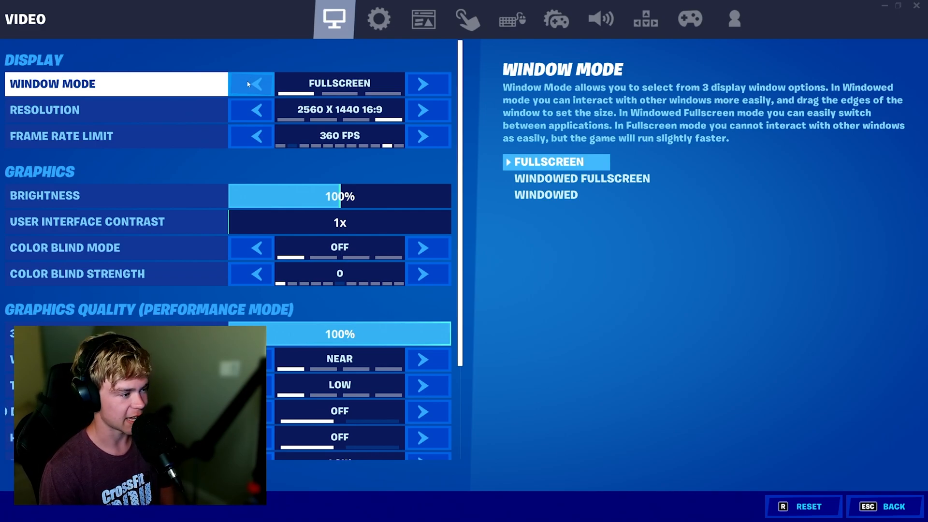
Step: Set fullscreen 2560x1440, cycle the frame limit through 165 and 200 to 360 FPS
{"action": "left_click", "coordinate": [116, 110]}
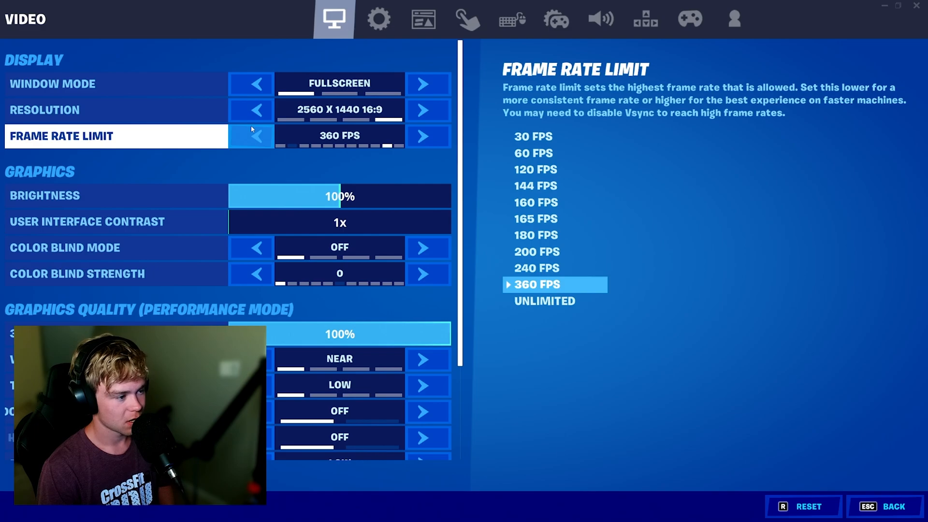
{"action": "left_click", "coordinate": [250, 137]}
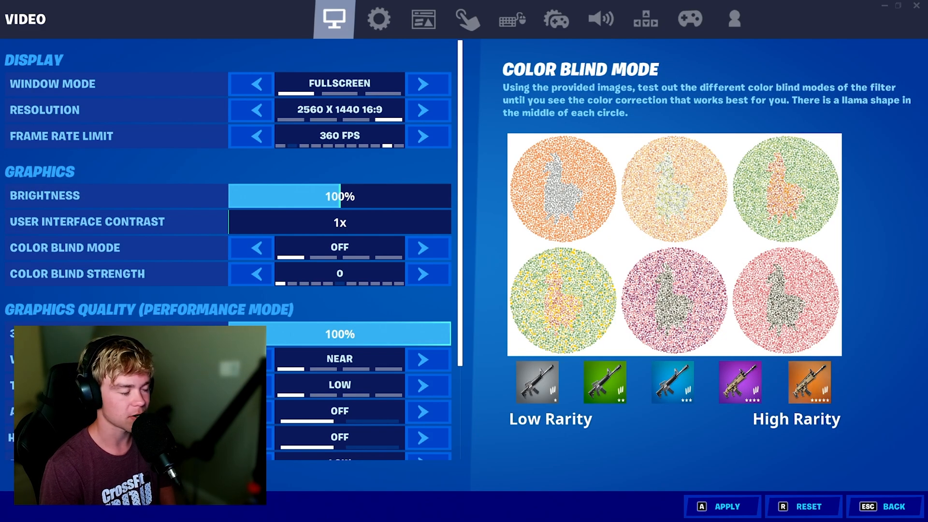
{"action": "left_click", "coordinate": [250, 137]}
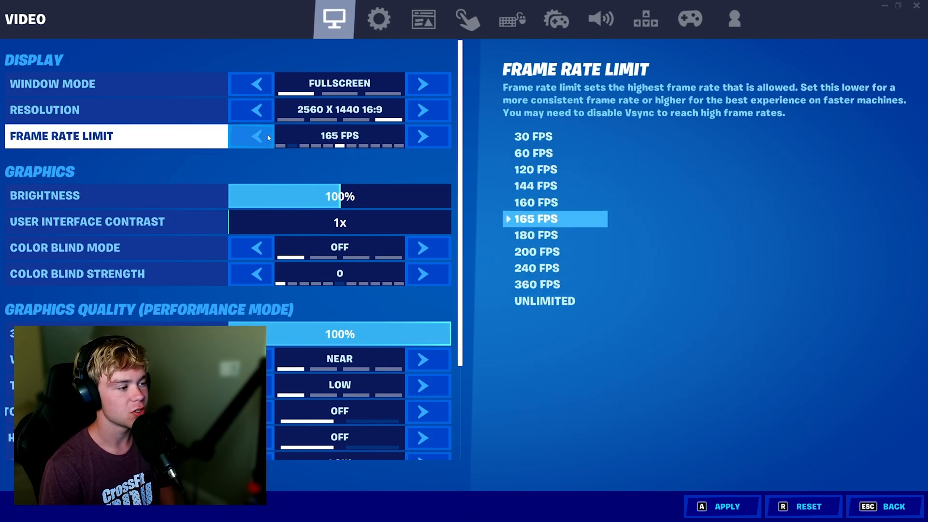
{"action": "left_click", "coordinate": [428, 137]}
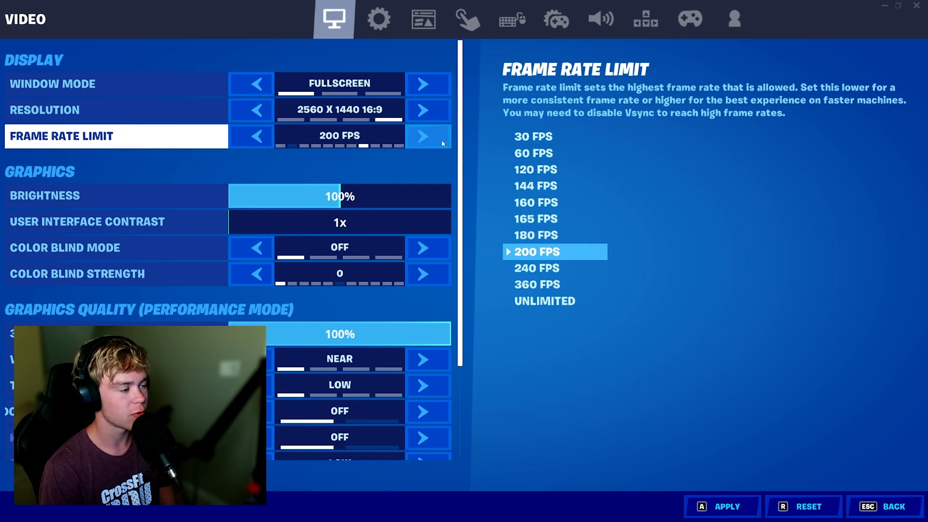
{"action": "mouse_move", "coordinate": [427, 137]}
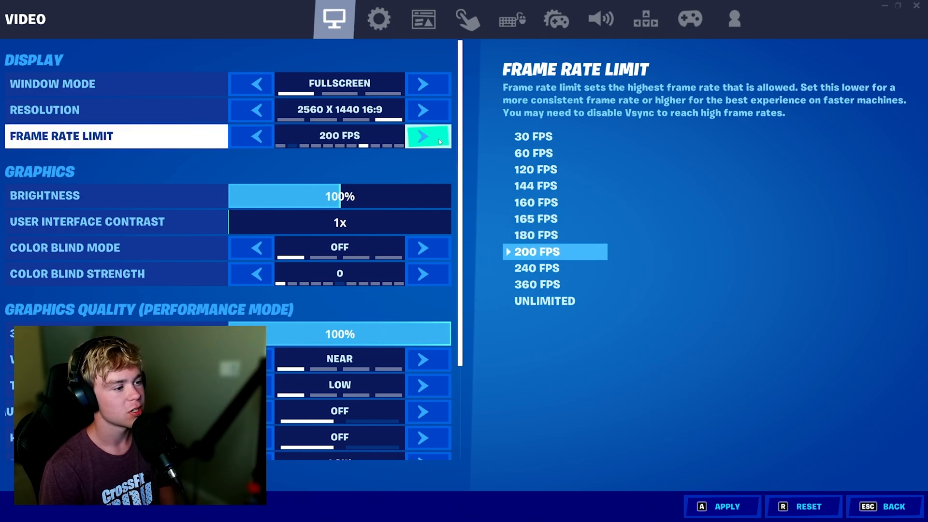
{"action": "left_click", "coordinate": [427, 135]}
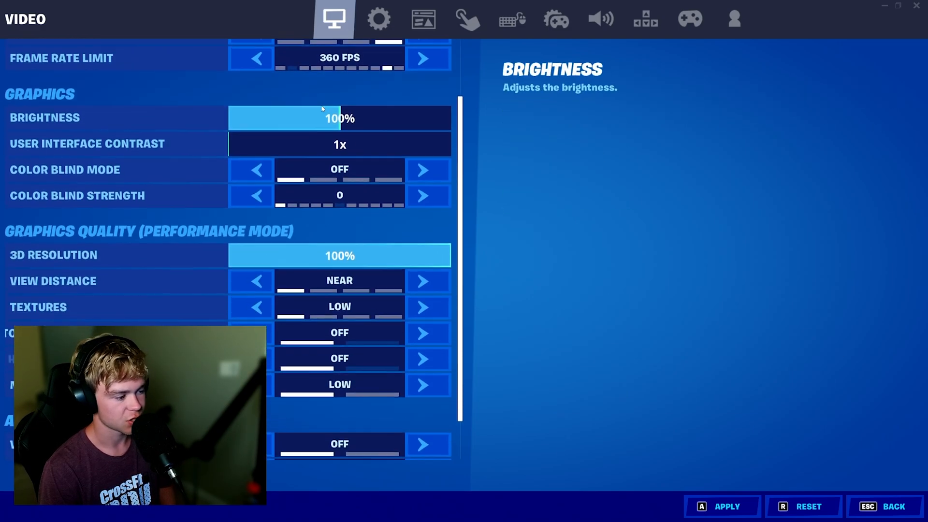
{"action": "scroll", "scroll_direction": "down", "scroll_amount": 3}
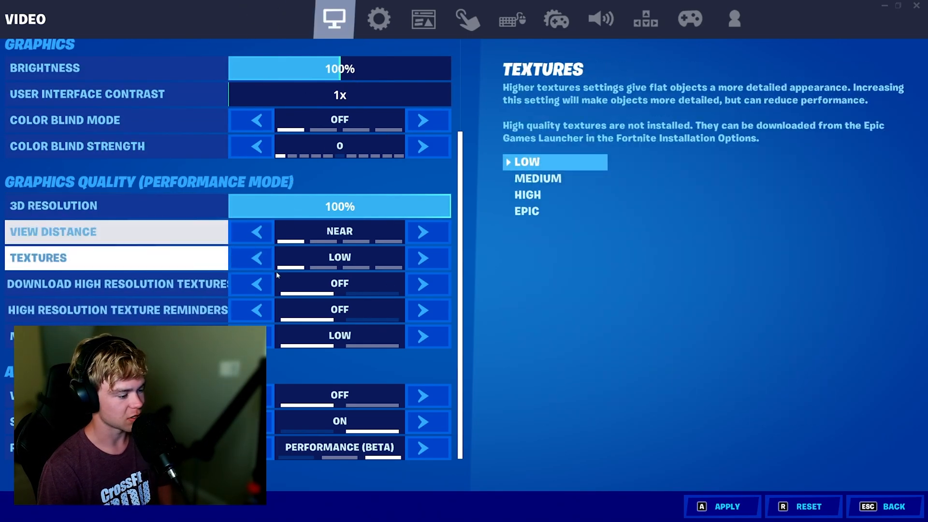
Step: Switch Rendering Mode to DirectX 12 (Beta), accept the restart notice, and quit Fortnite
{"action": "left_click", "coordinate": [719, 506]}
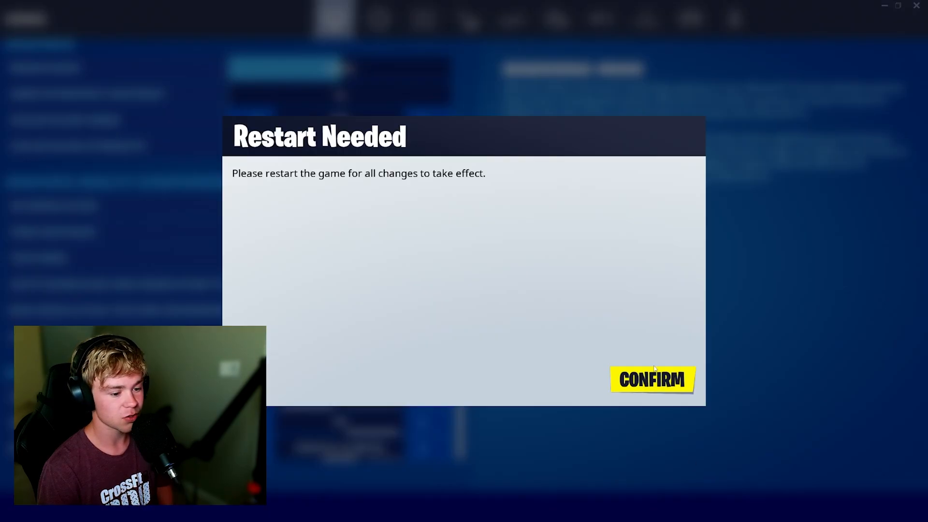
{"action": "left_click", "coordinate": [651, 380]}
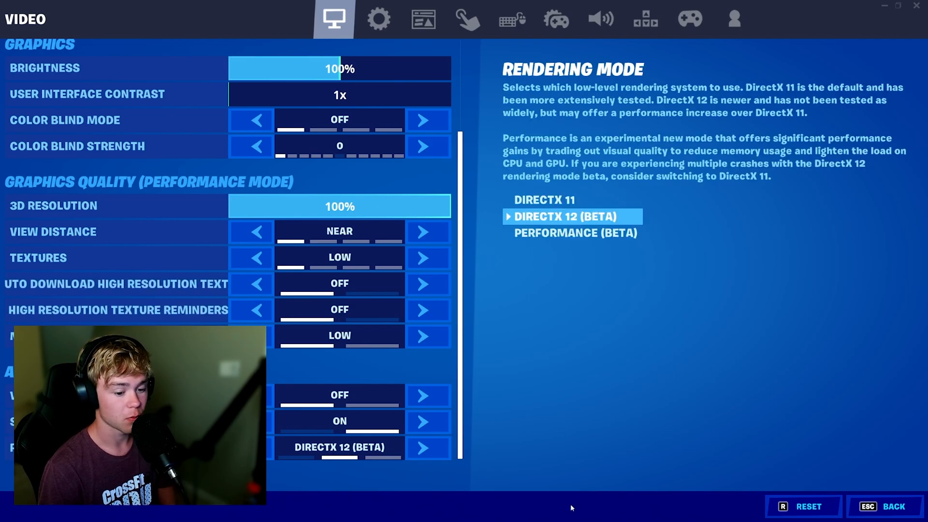
{"action": "left_click", "coordinate": [881, 506]}
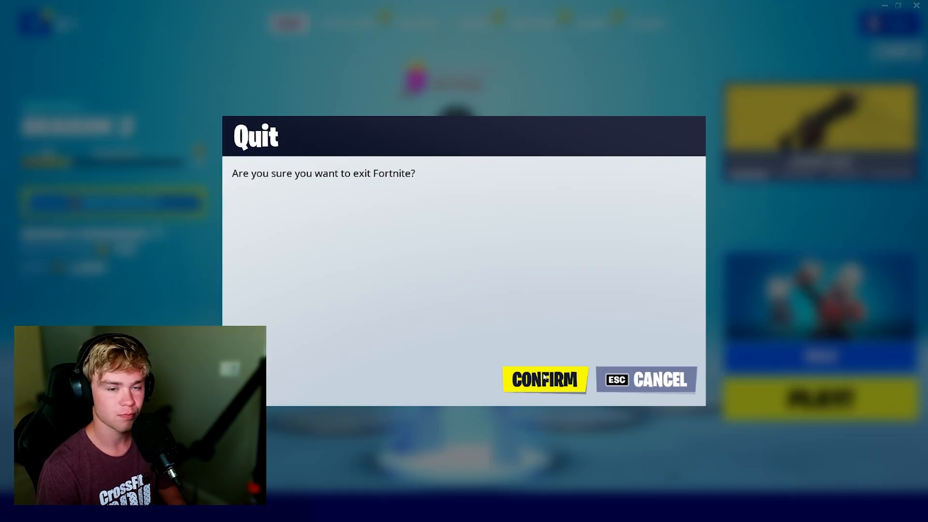
{"action": "left_click", "coordinate": [543, 379]}
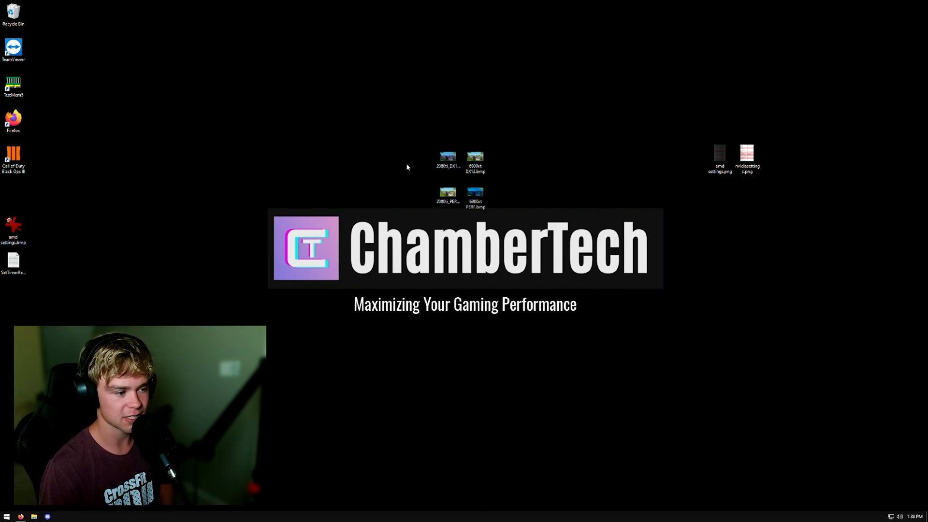
{"action": "left_click", "coordinate": [447, 158]}
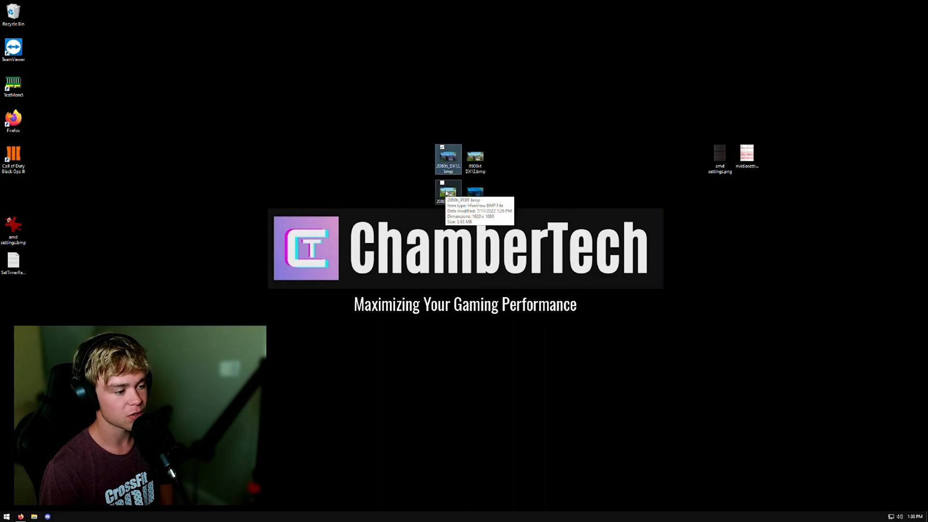
{"action": "double_click", "coordinate": [448, 190]}
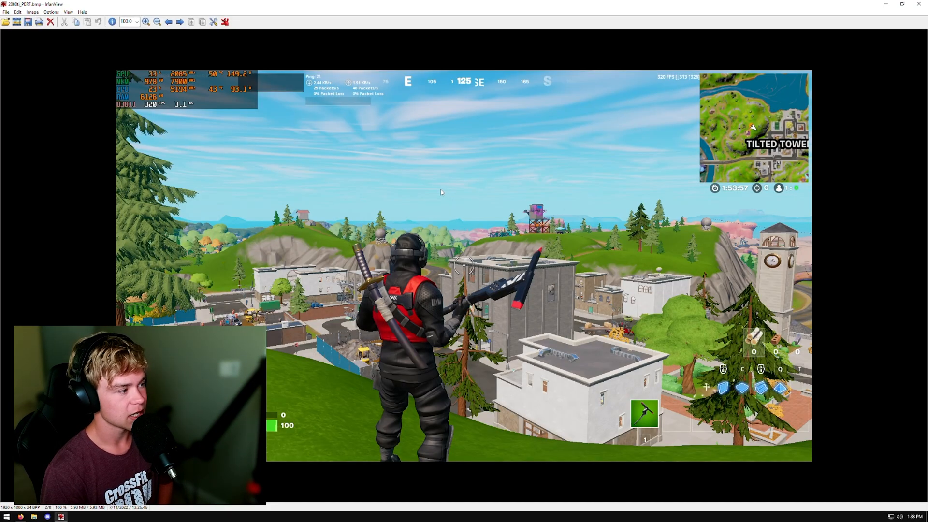
{"action": "left_click", "coordinate": [179, 21]}
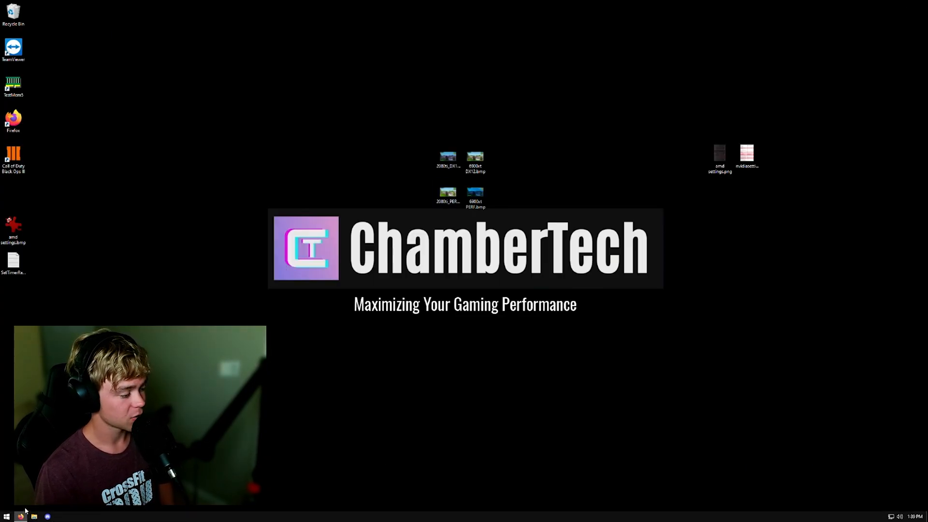
Step: Change FrontendFrameRateLimit to 270 in GameUserSettings.ini
{"action": "left_click", "coordinate": [6, 516]}
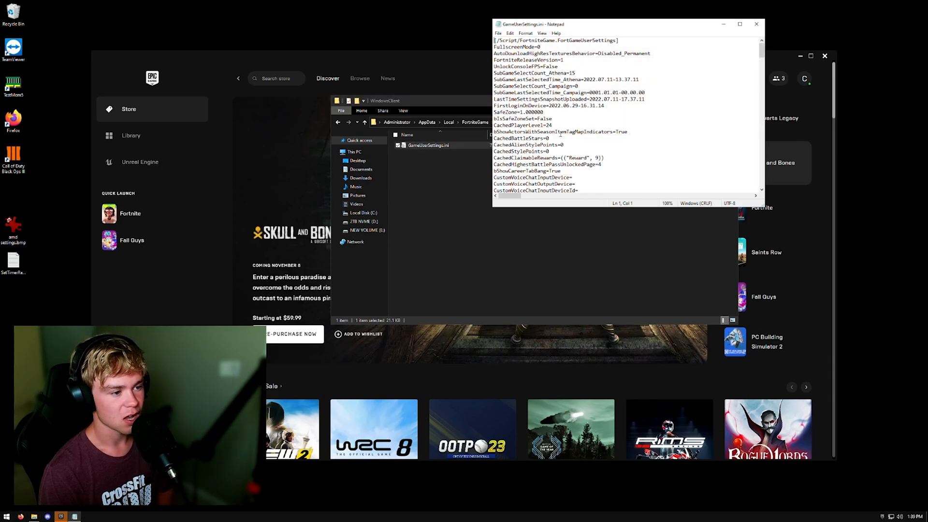
{"action": "scroll", "scroll_direction": "down", "scroll_amount": 3}
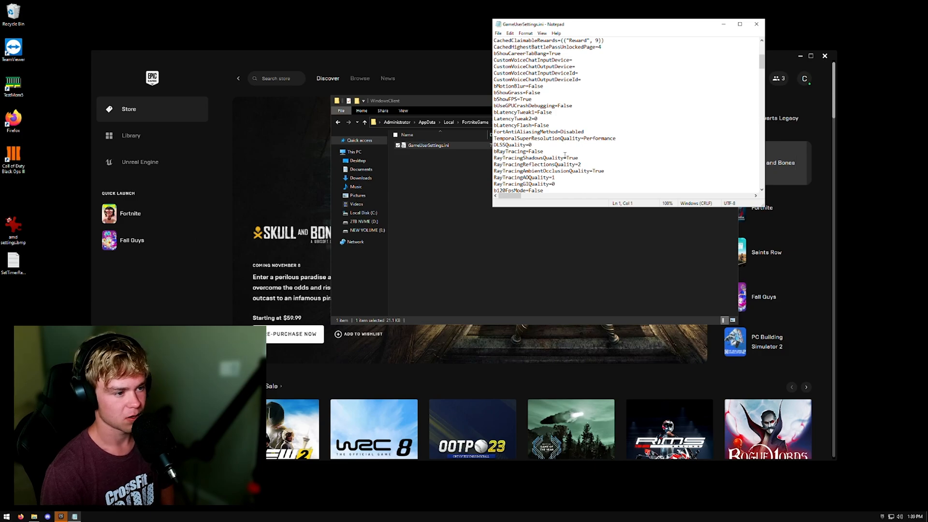
{"action": "scroll", "scroll_direction": "down", "scroll_amount": 3}
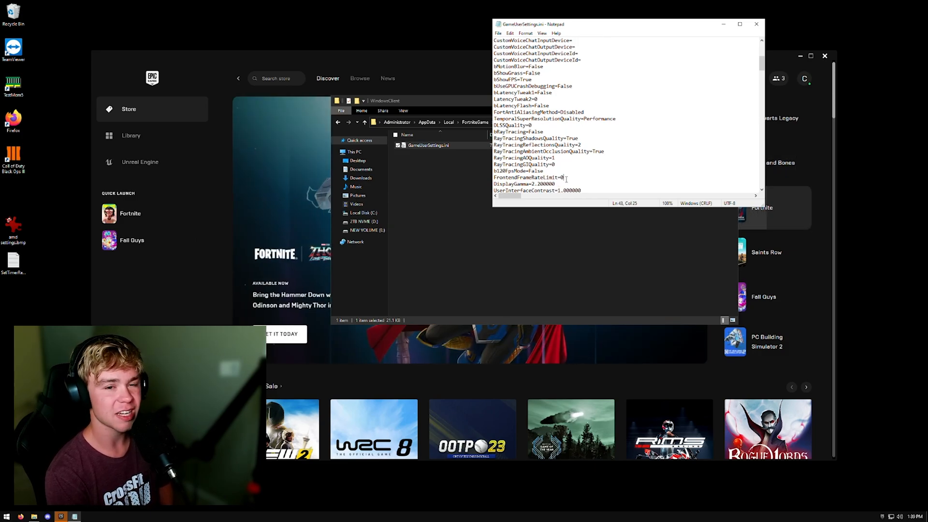
{"action": "key", "text": "Backspace"}
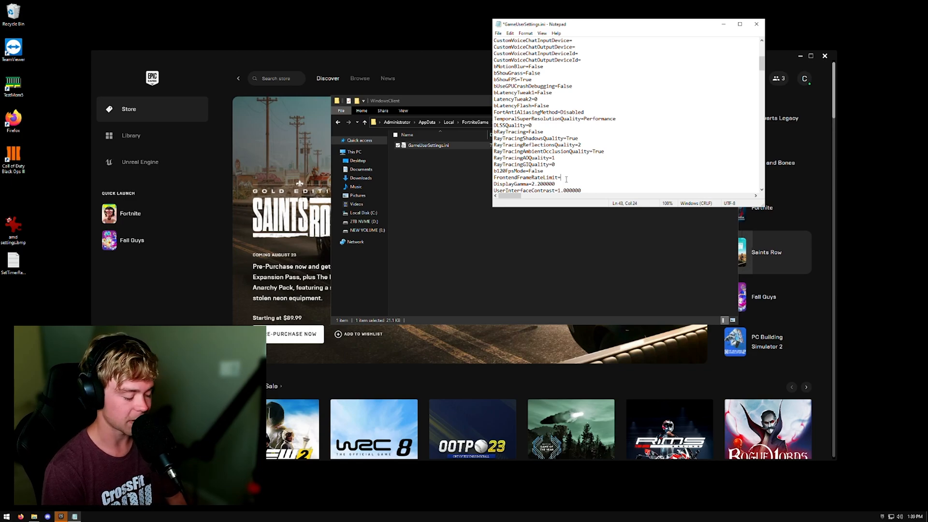
{"action": "type", "text": "270"}
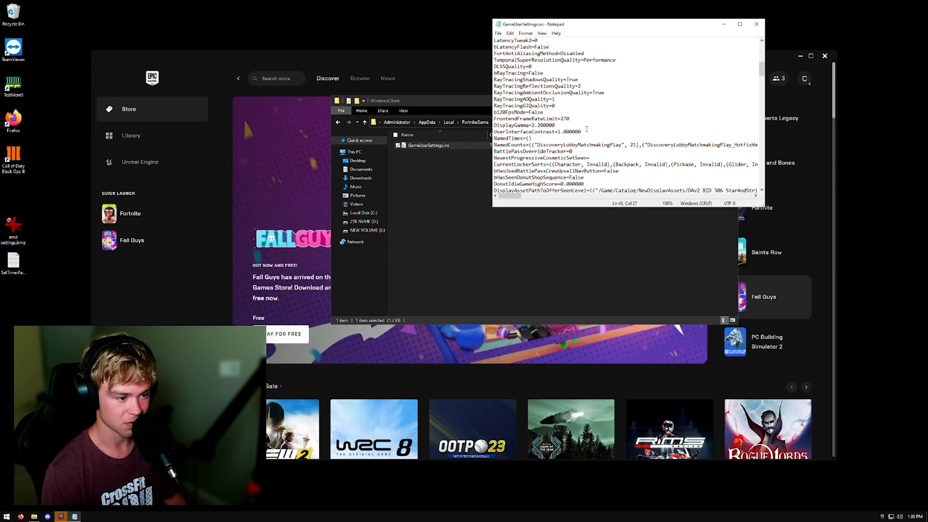
Step: Replace the FrameRateLimit value with 5000
{"action": "scroll", "scroll_direction": "down", "scroll_amount": 3}
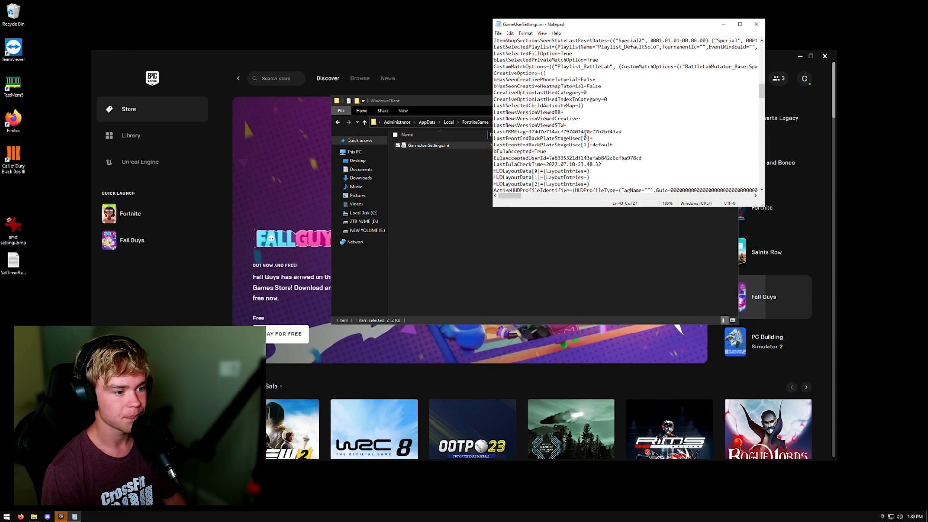
{"action": "scroll", "scroll_direction": "down", "scroll_amount": 3}
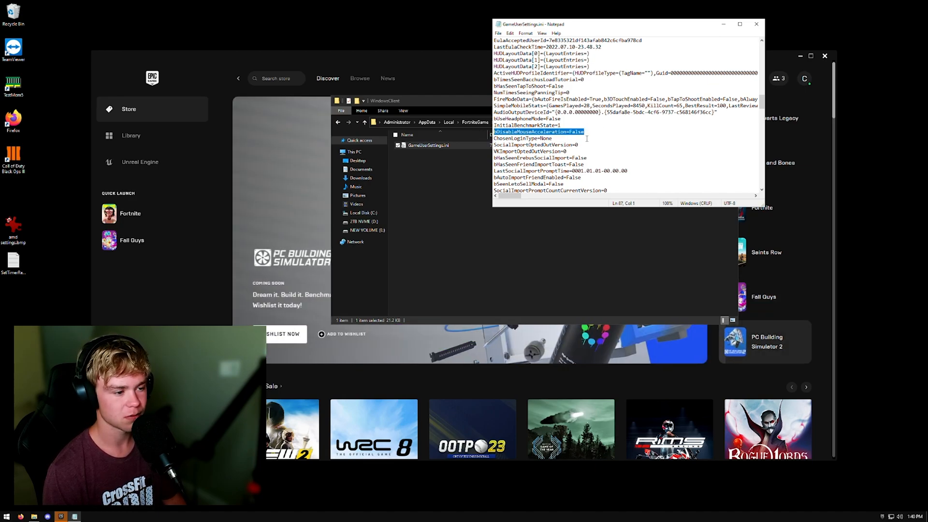
{"action": "scroll", "scroll_direction": "down", "scroll_amount": 3}
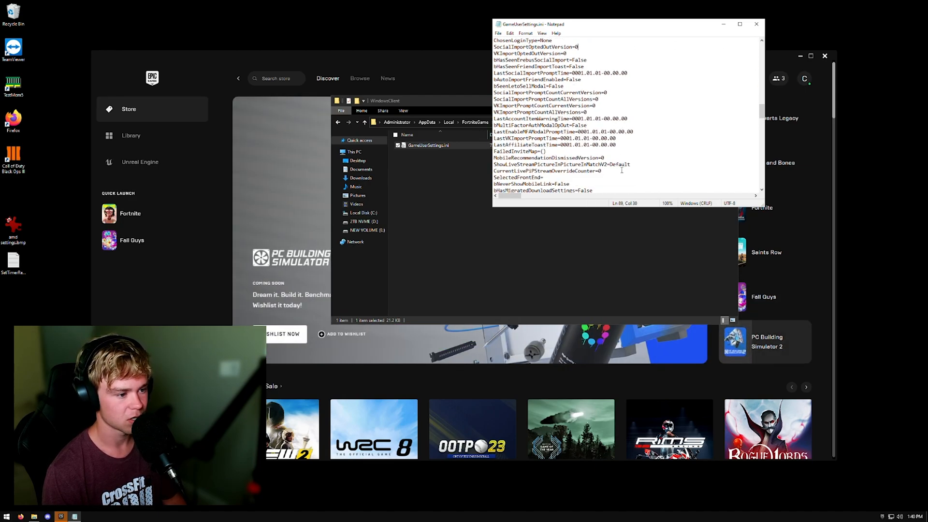
{"action": "scroll", "scroll_direction": "down", "scroll_amount": 3}
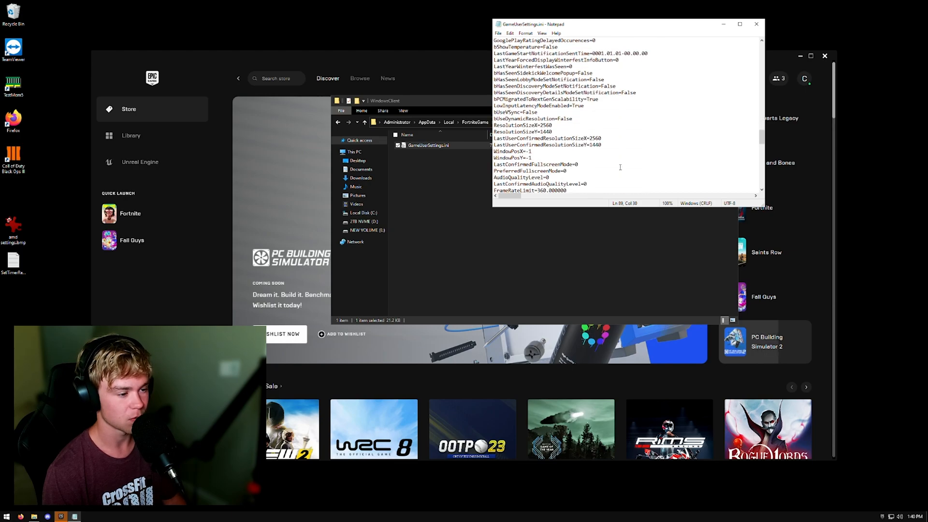
{"action": "scroll", "scroll_direction": "down", "scroll_amount": 3}
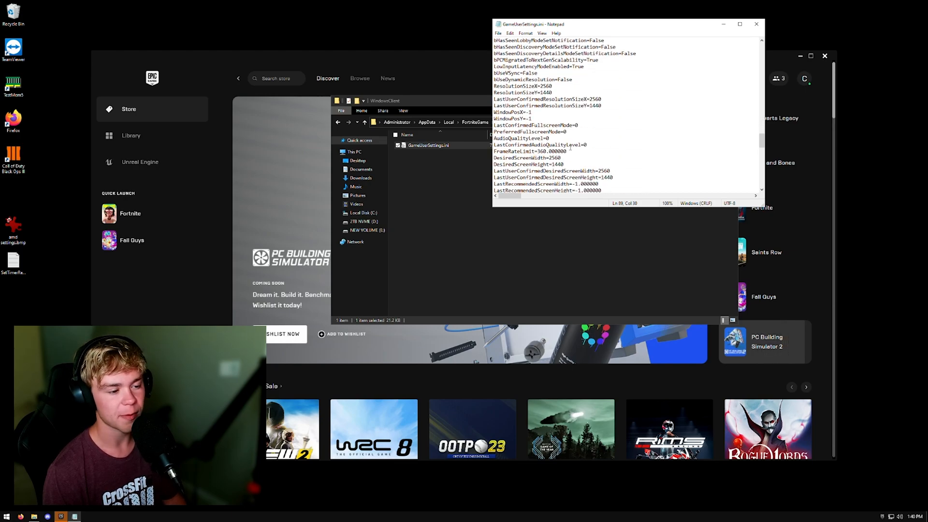
{"action": "double_click", "coordinate": [546, 151]}
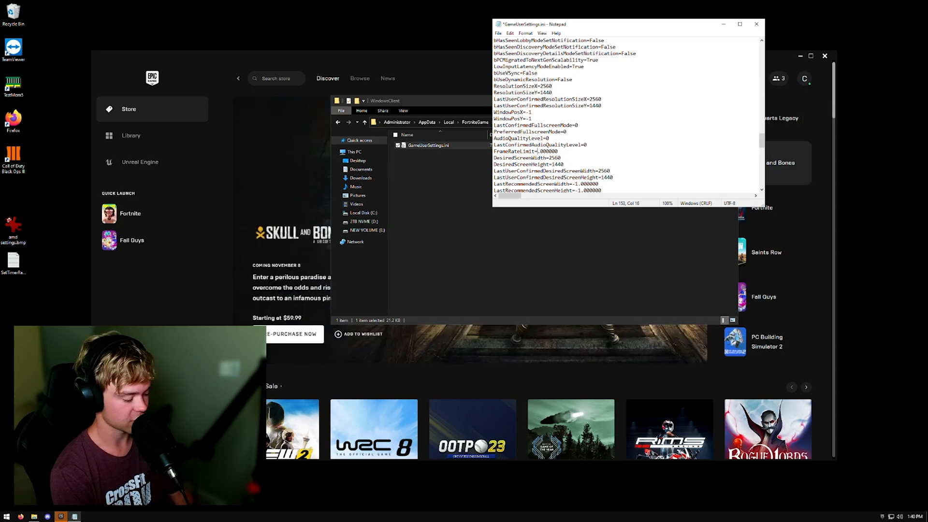
{"action": "type", "text": "5000"}
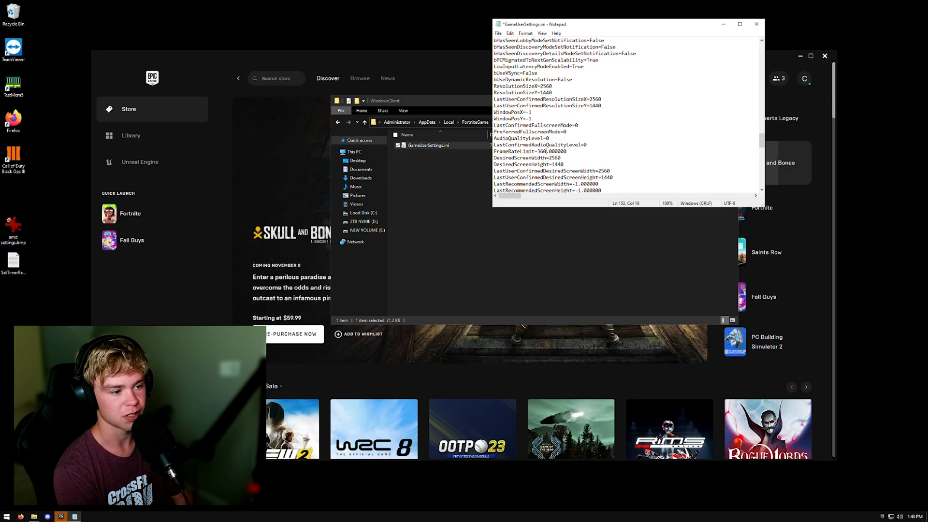
{"action": "scroll", "scroll_direction": "down", "scroll_amount": 3}
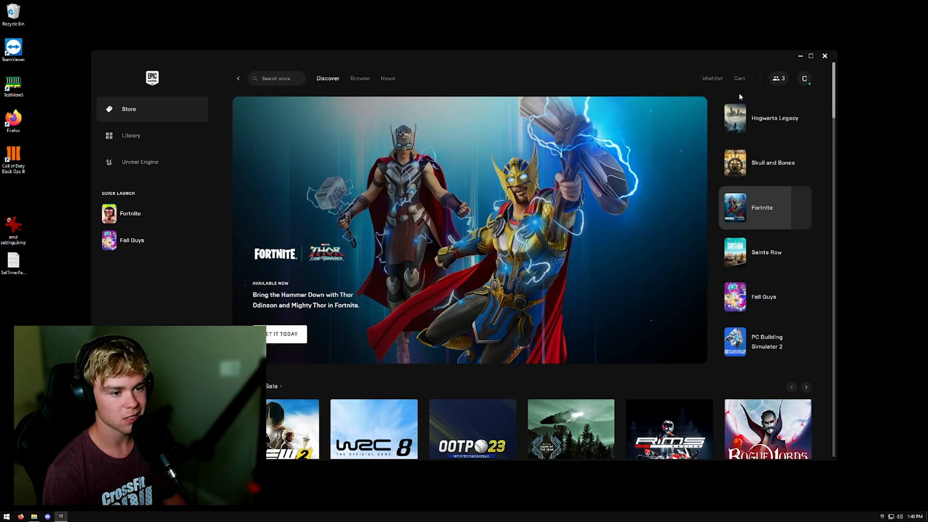
Step: Launch Fortnite, review Low effects and post processing with DirectX 12, and turn GPU crash debugging off
{"action": "left_click", "coordinate": [764, 251]}
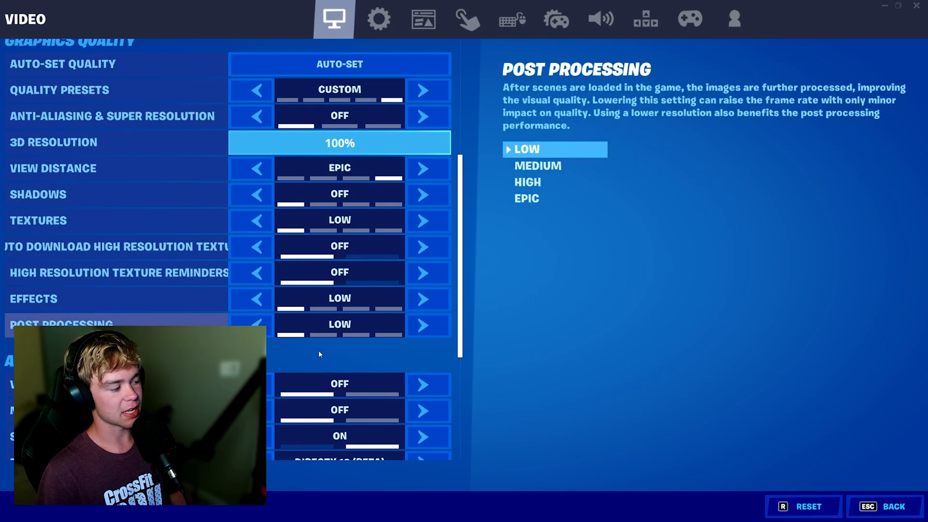
{"action": "scroll", "scroll_direction": "down", "scroll_amount": 3}
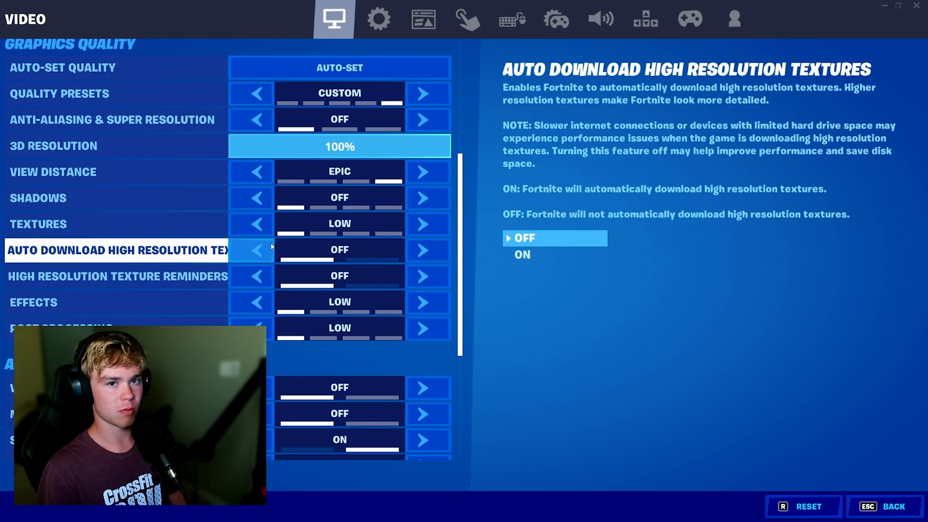
{"action": "scroll", "scroll_direction": "down", "scroll_amount": 3}
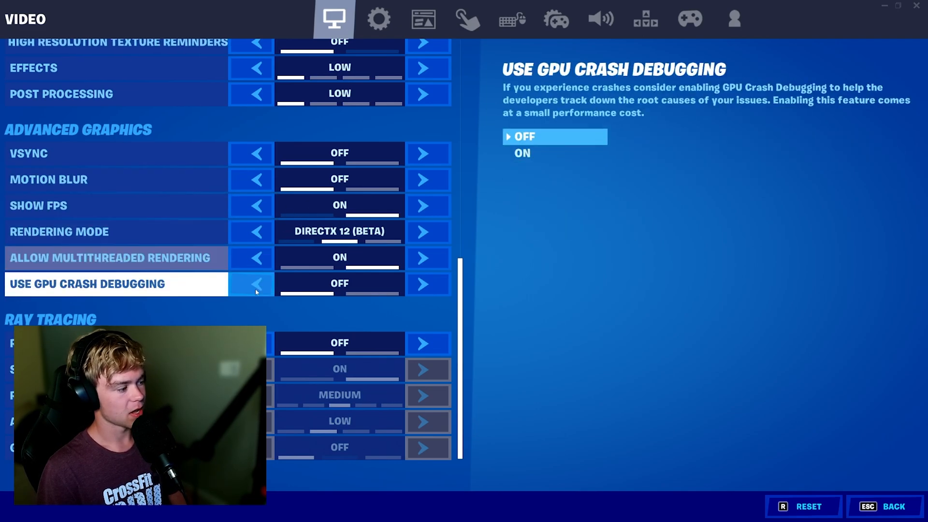
{"action": "left_click", "coordinate": [250, 258]}
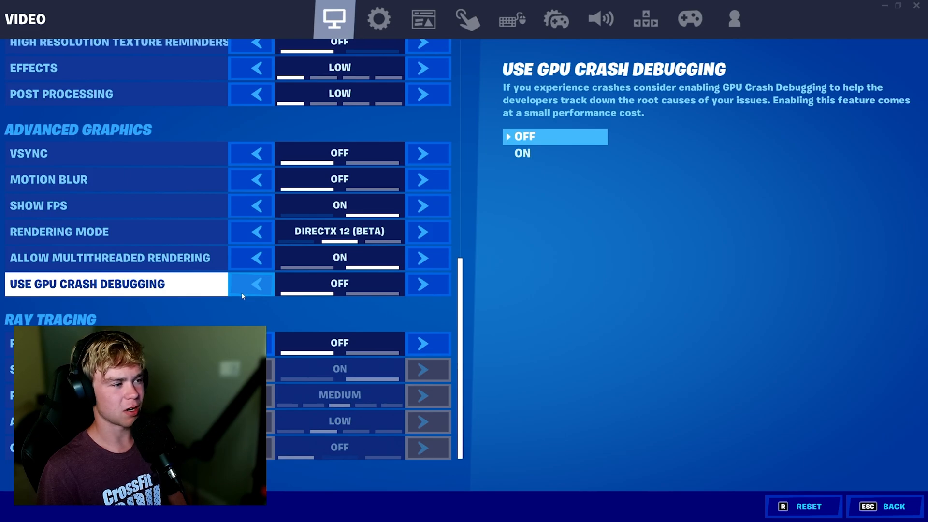
{"action": "left_click", "coordinate": [377, 19]}
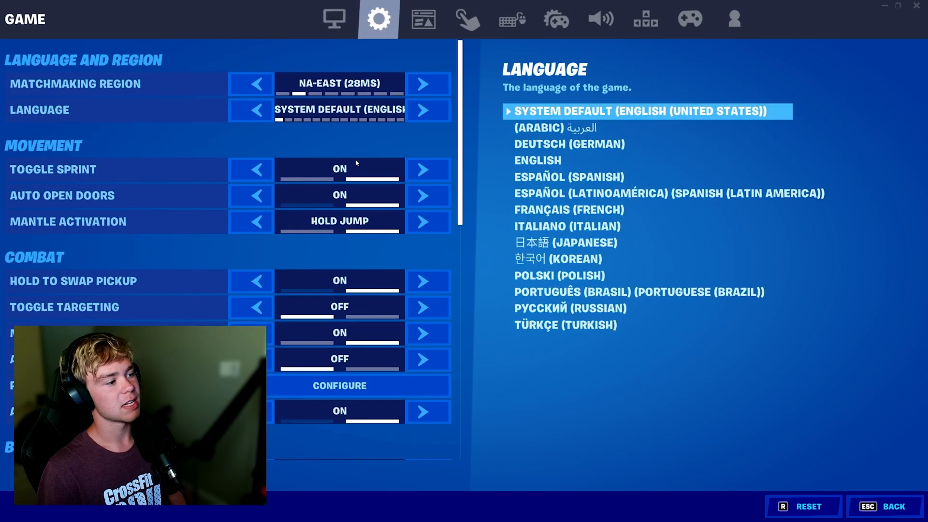
Step: Check the Game tab, keeping NVIDIA Highlights and performance stats reporting off
{"action": "left_click", "coordinate": [75, 83]}
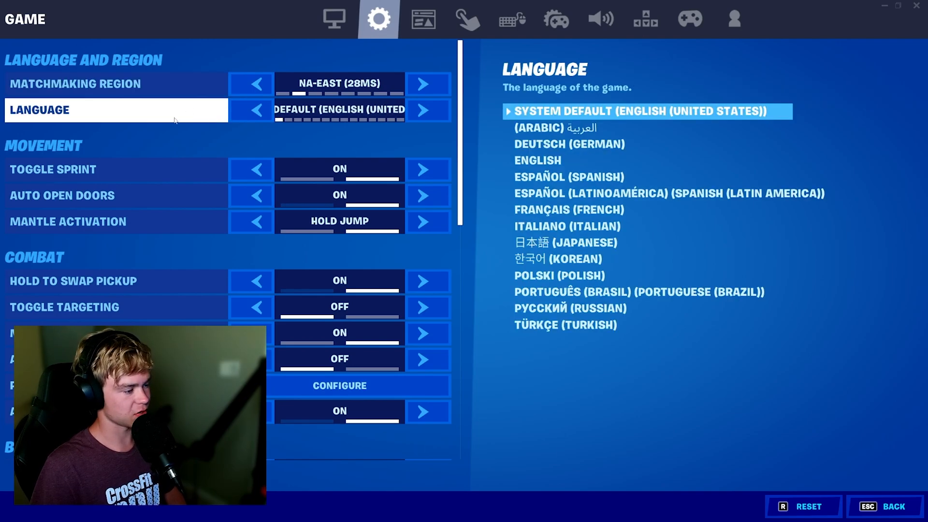
{"action": "scroll", "scroll_direction": "down", "scroll_amount": 3}
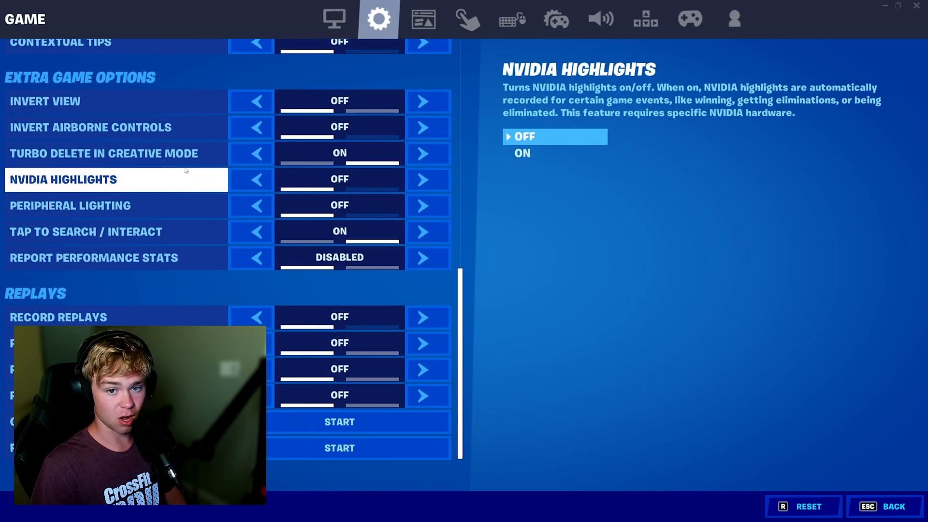
{"action": "left_click", "coordinate": [116, 153]}
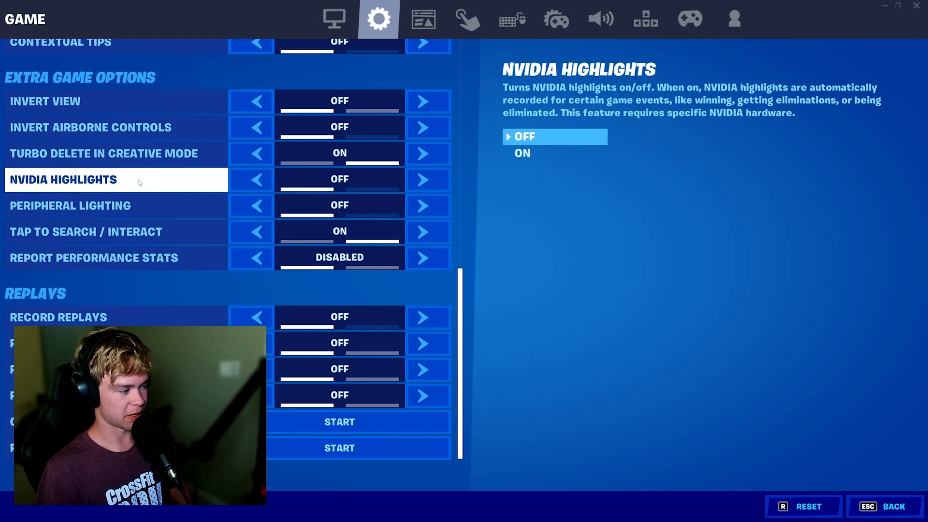
{"action": "mouse_move", "coordinate": [137, 197]}
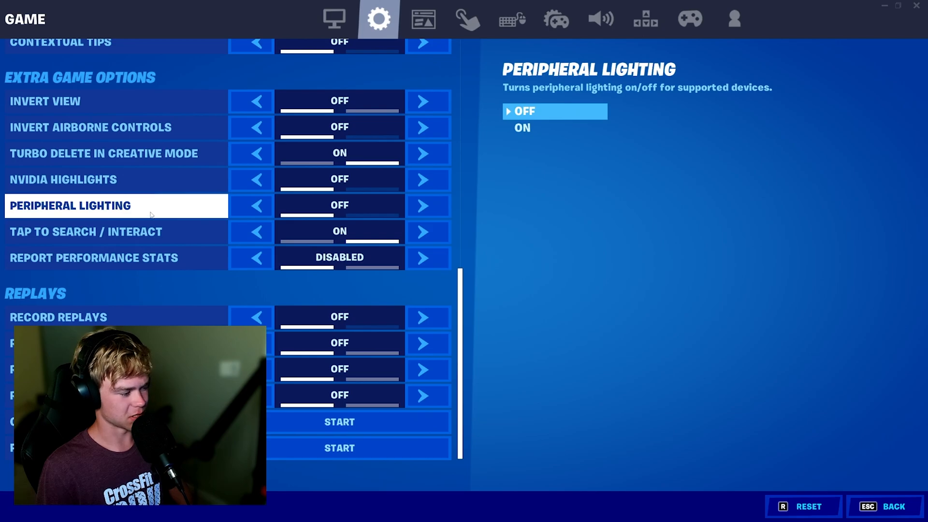
{"action": "left_click", "coordinate": [250, 258]}
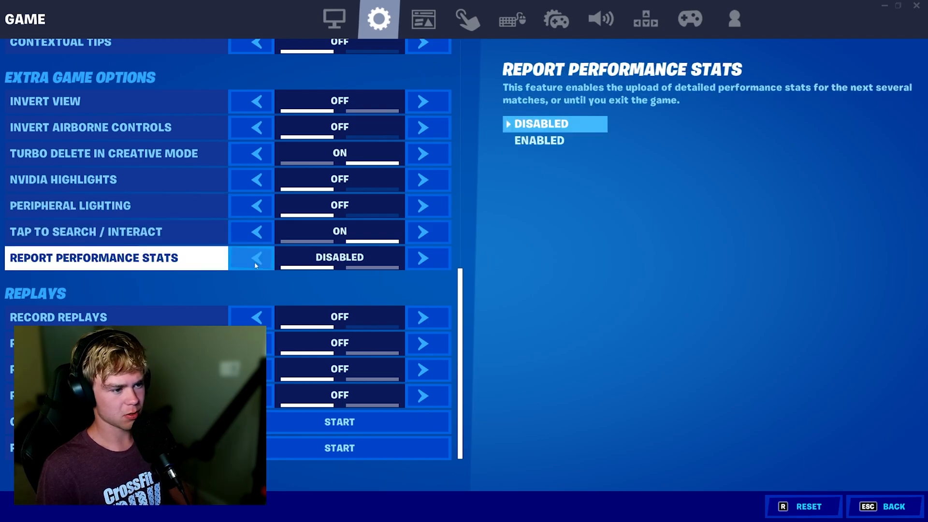
{"action": "mouse_move", "coordinate": [281, 271]}
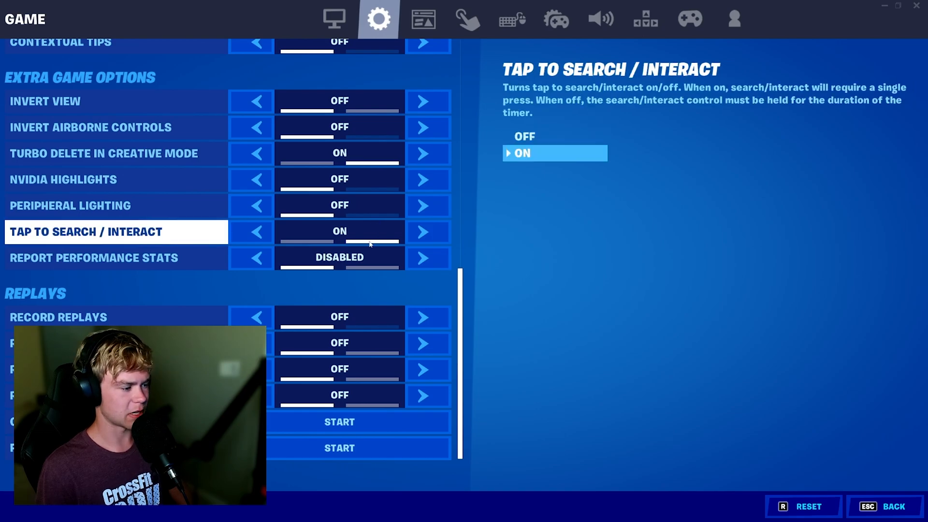
{"action": "left_click", "coordinate": [116, 316]}
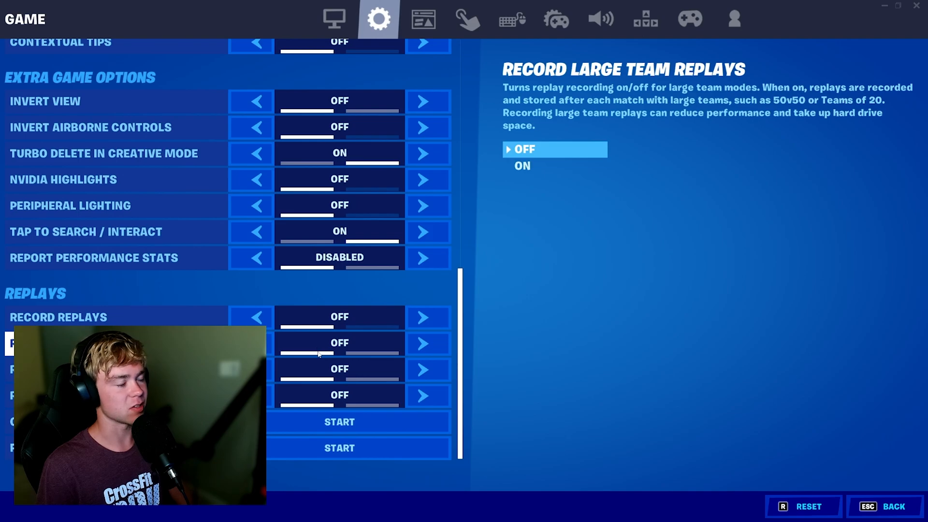
{"action": "left_click", "coordinate": [422, 19]}
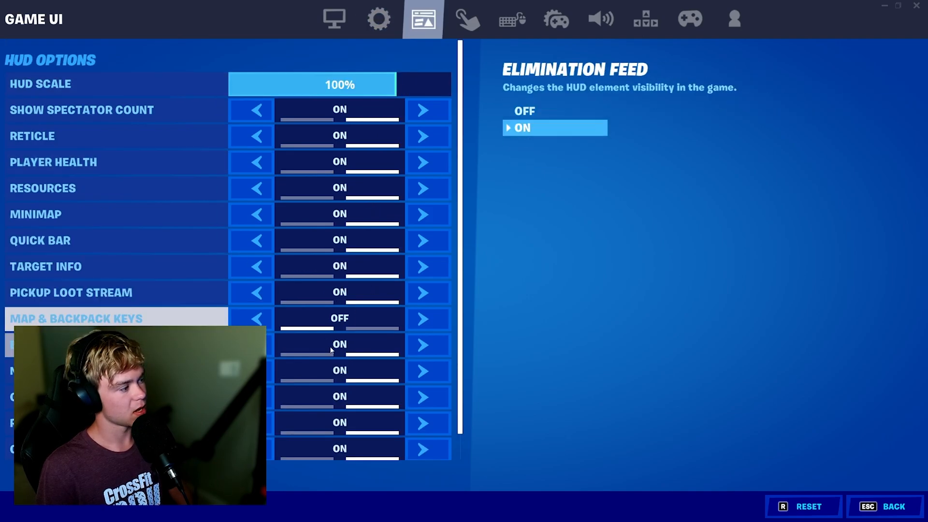
Step: Move past Controller Options to Fortnite's Account and Privacy settings, where friend invites come from anyone
{"action": "left_click", "coordinate": [555, 19]}
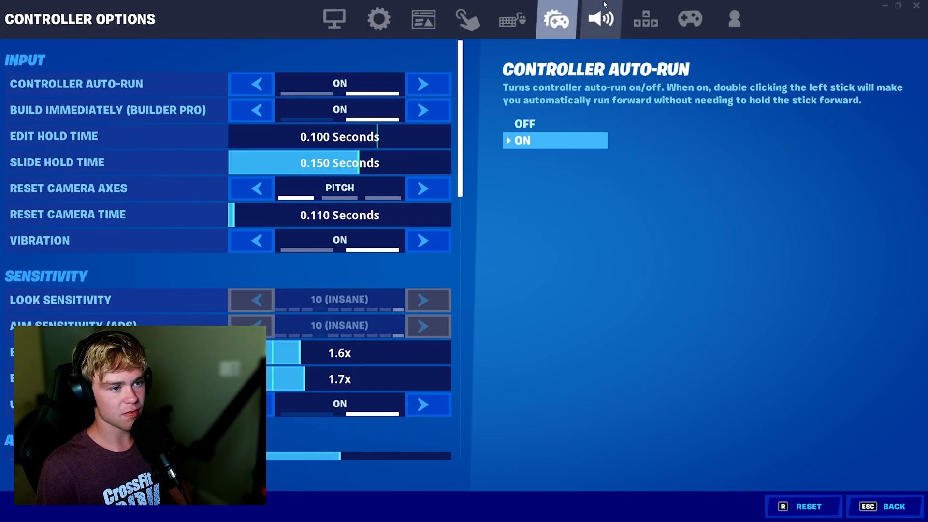
{"action": "left_click", "coordinate": [733, 18]}
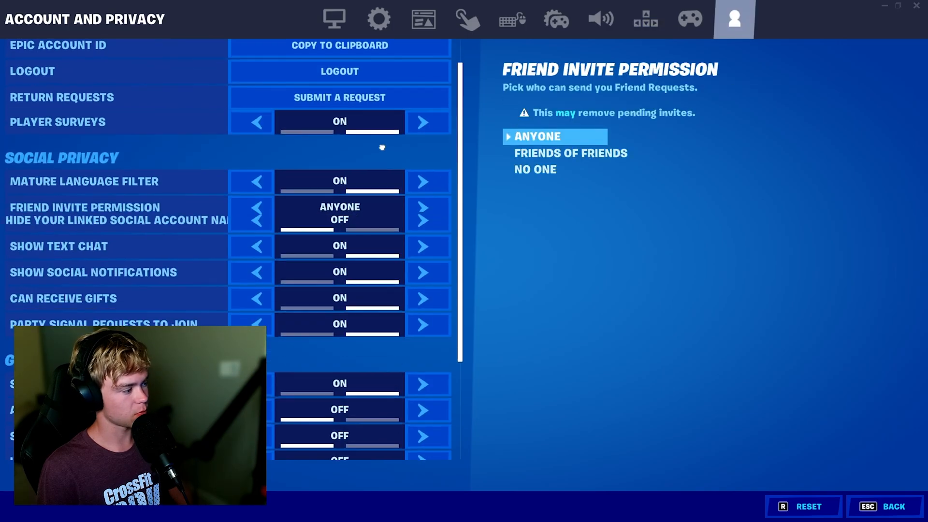